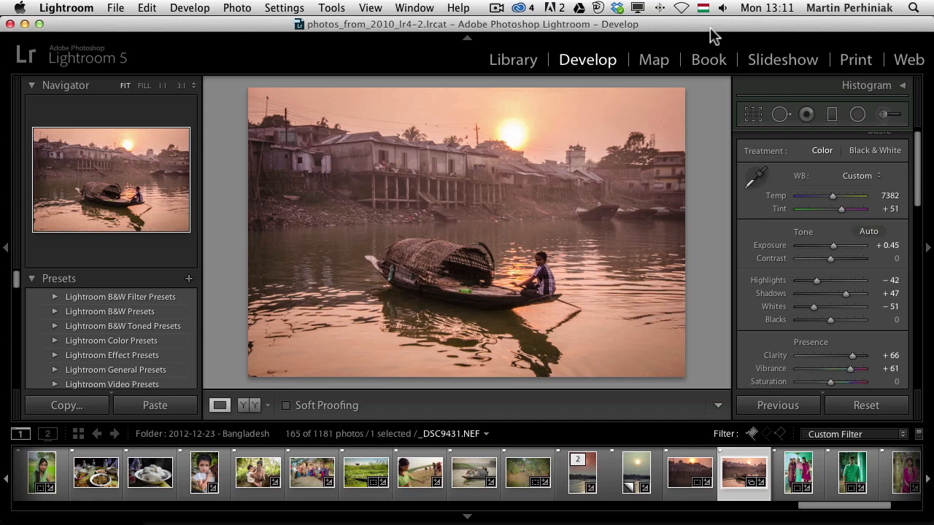
mouse_move(254, 8)
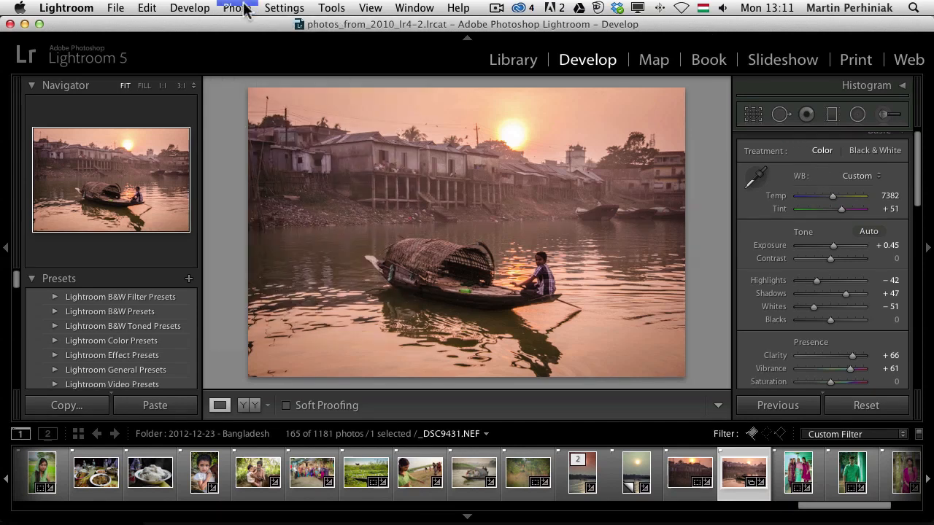
Send the selected boat photo from Lightroom to Photoshop CC via Photo > Edit In
click(236, 9)
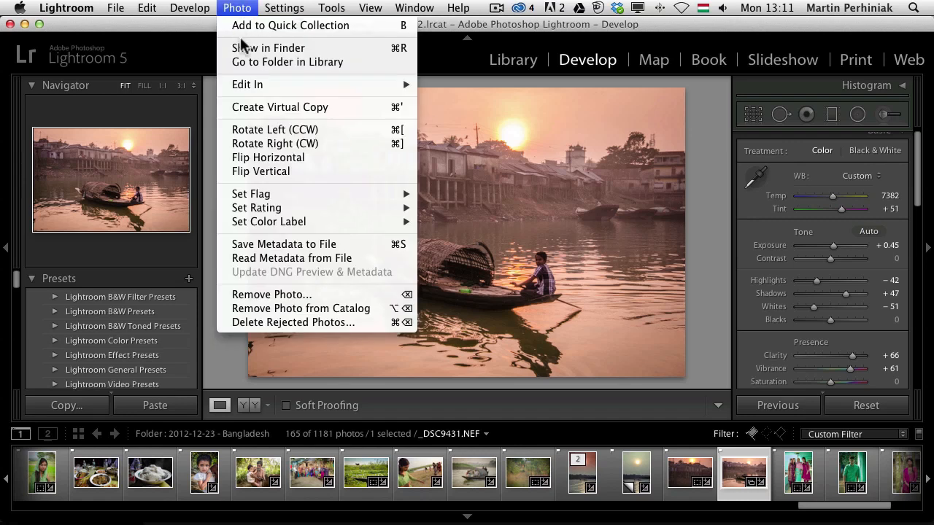
mouse_move(248, 84)
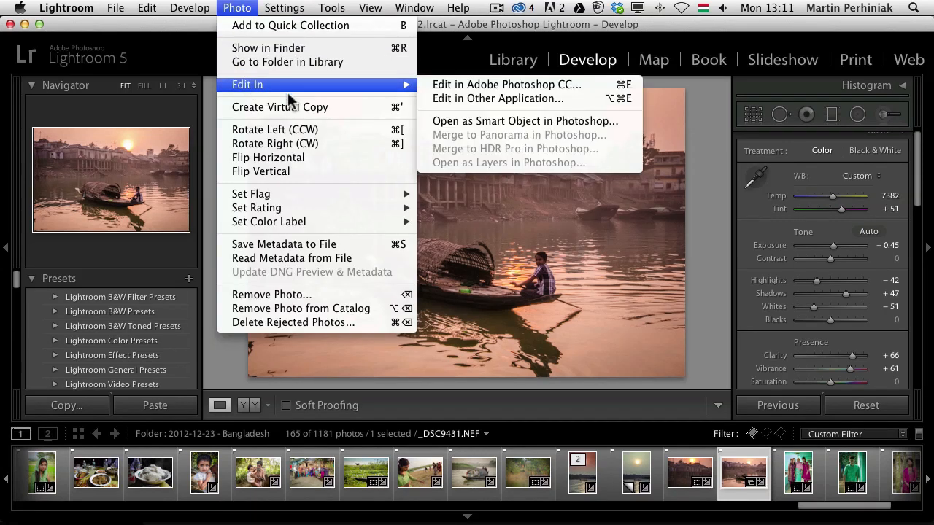
mouse_move(485, 90)
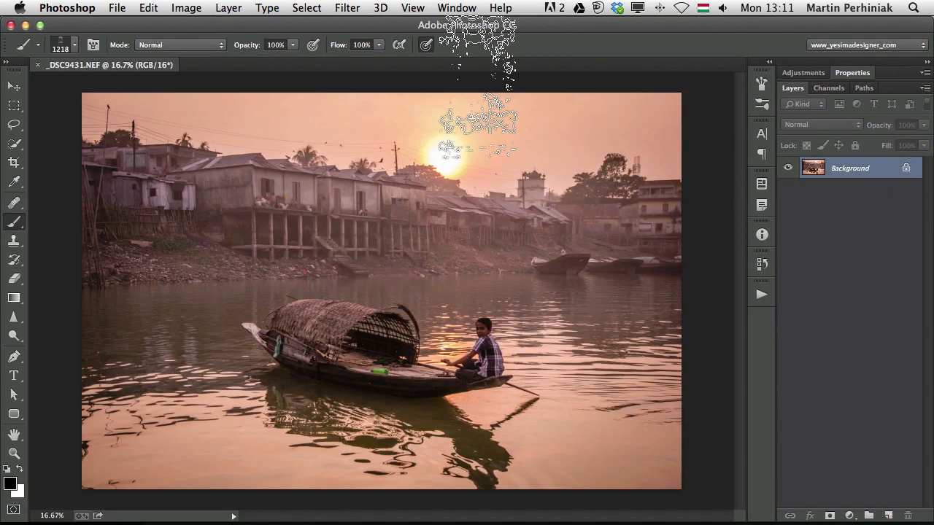
Select the Move tool with the river photo open
click(9, 89)
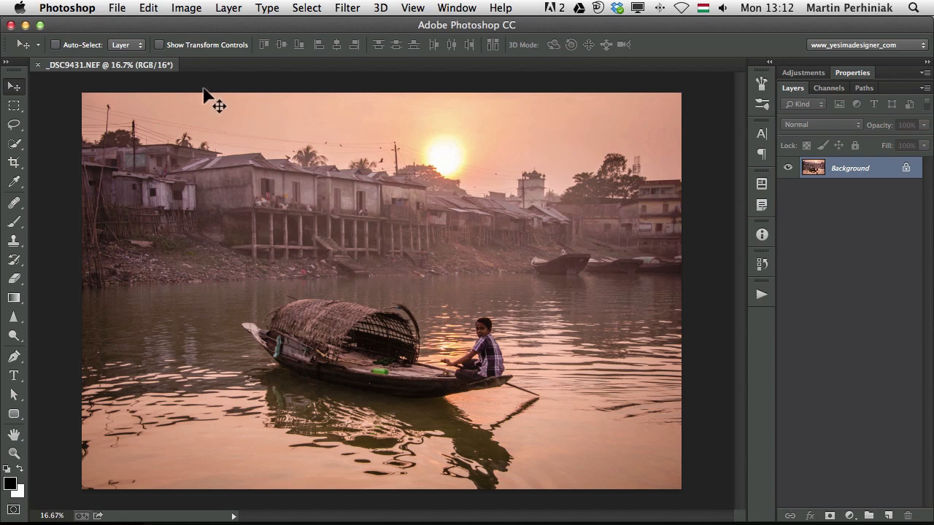
mouse_move(212, 94)
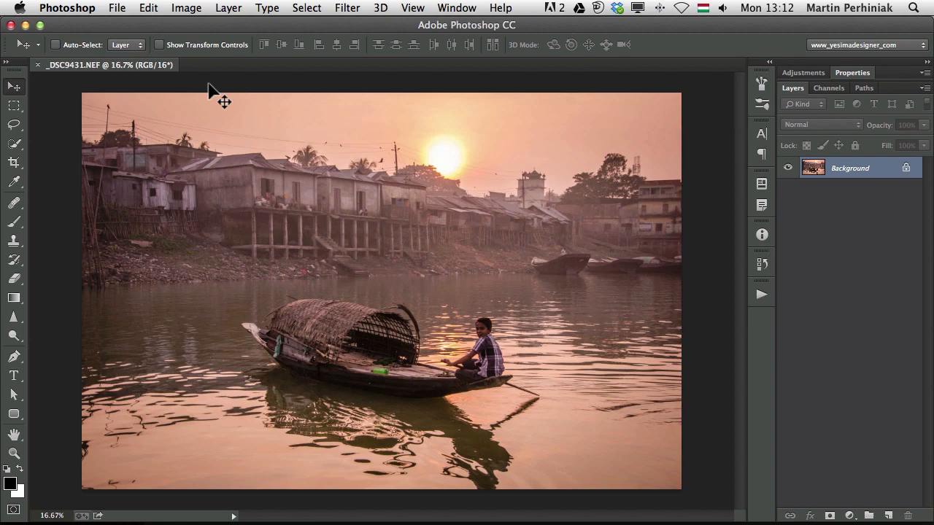
Open the grungy frame image v.jpg from the Desktop as a second document
click(110, 9)
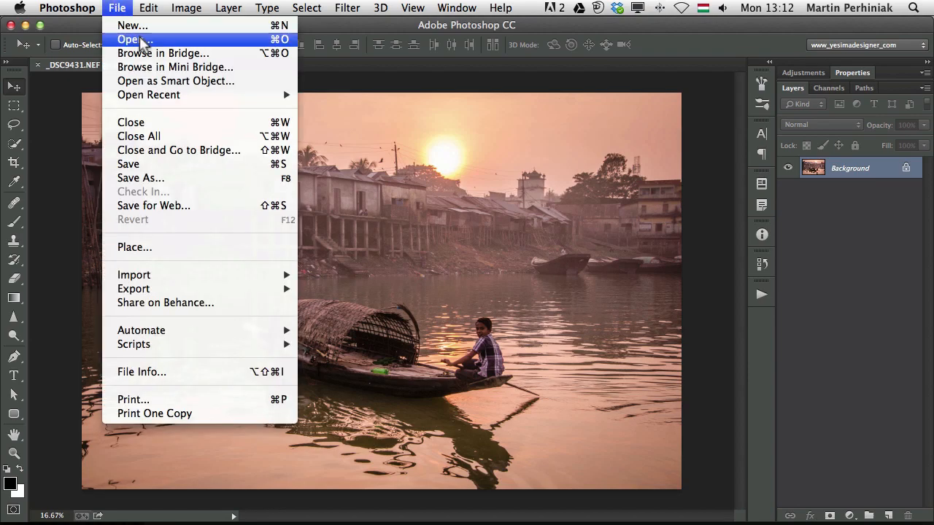
click(130, 40)
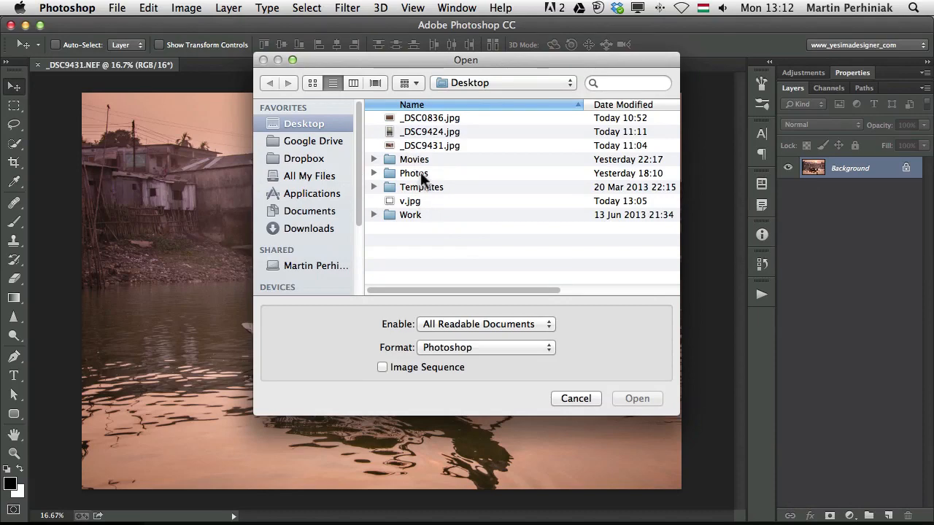
click(410, 202)
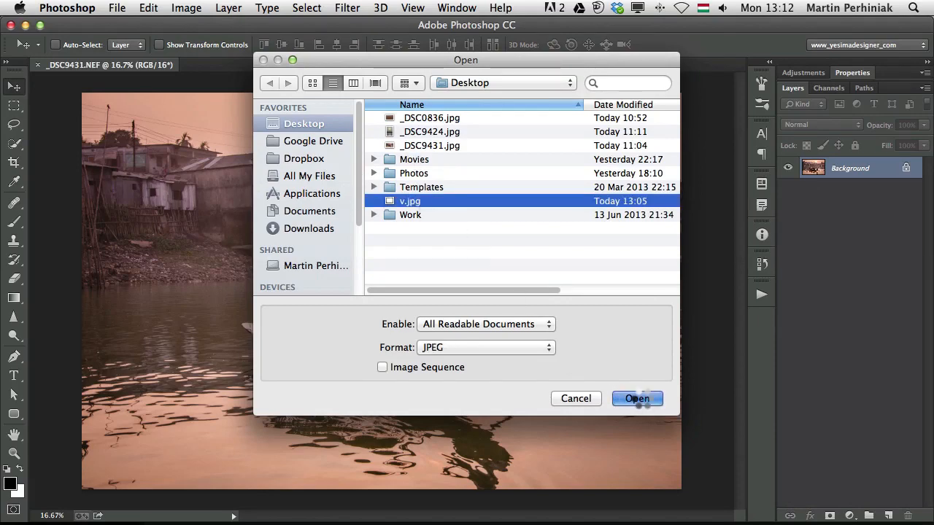
click(636, 400)
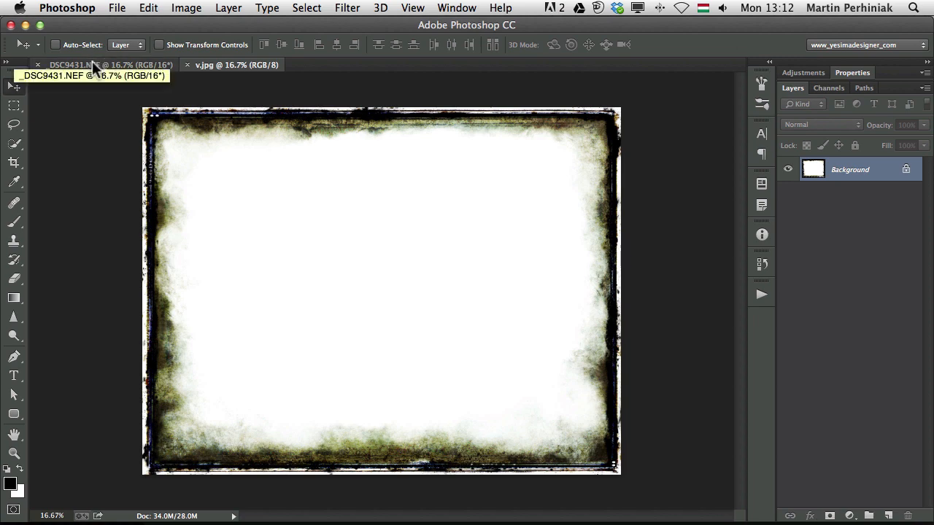
mouse_move(467, 6)
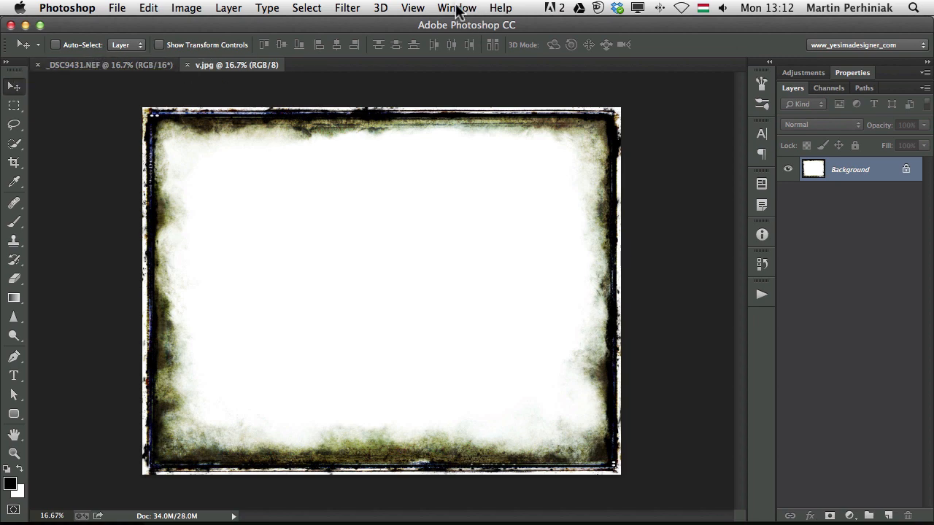
Arrange both documents 2-up vertical and drop the frame into the photo as Layer 1, accepting the bit-depth warning
click(453, 8)
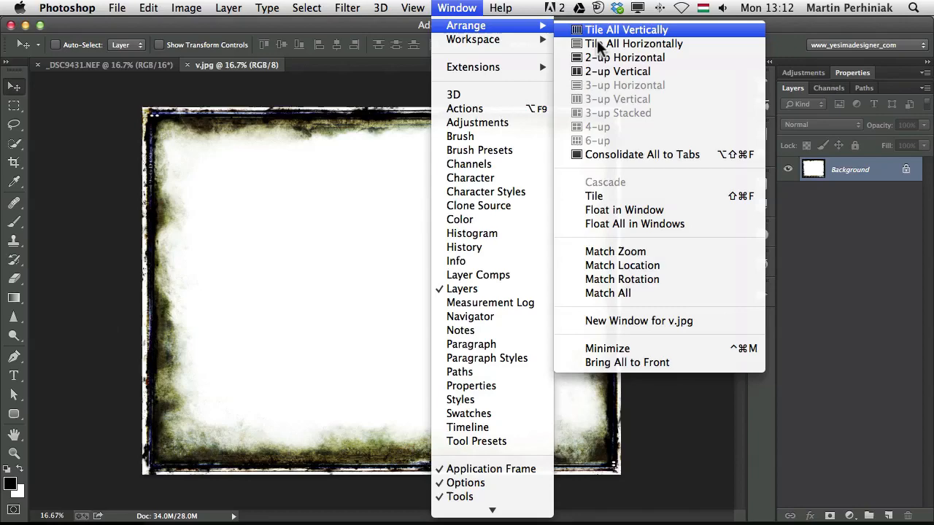
mouse_move(607, 76)
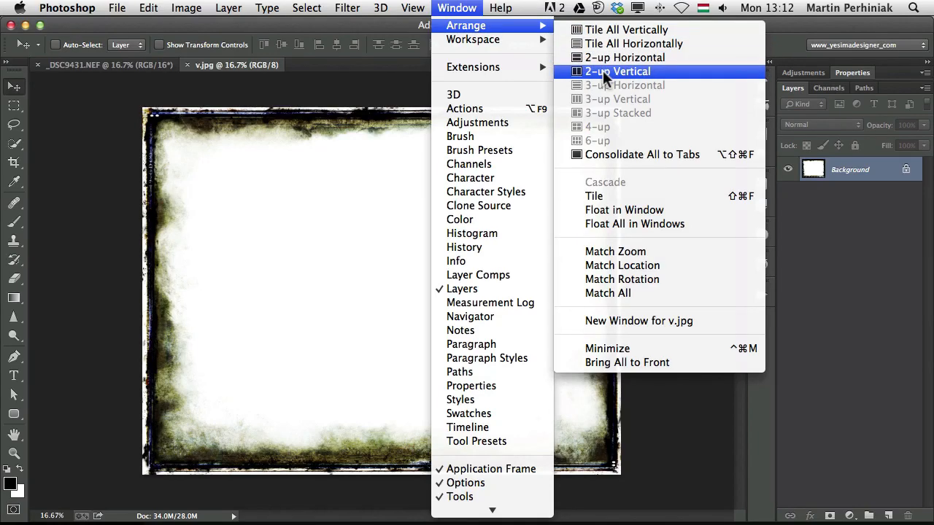
click(618, 70)
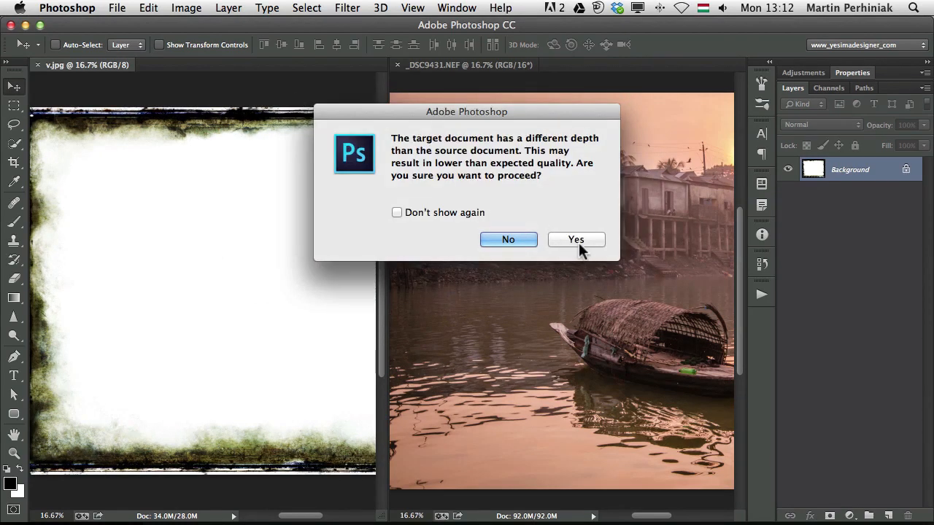
click(575, 239)
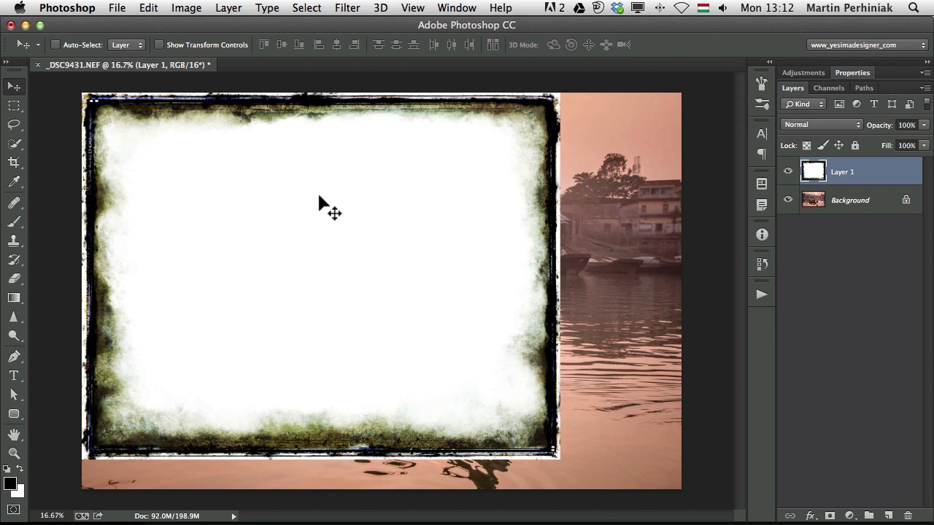
Free Transform the frame layer to fill the whole canvas
key(cmd+t)
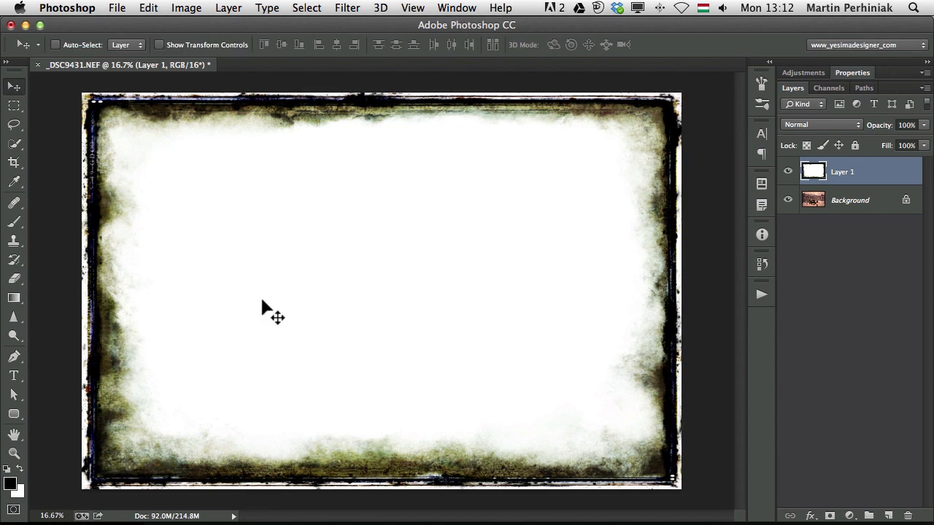
mouse_move(270, 310)
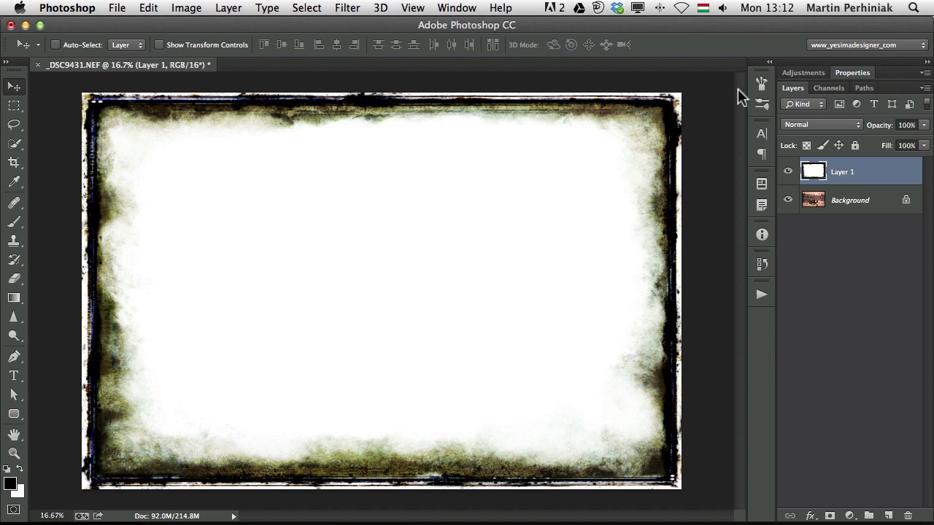
Set Layer 1's blend mode to Multiply so the photo shows through the white centre
click(820, 124)
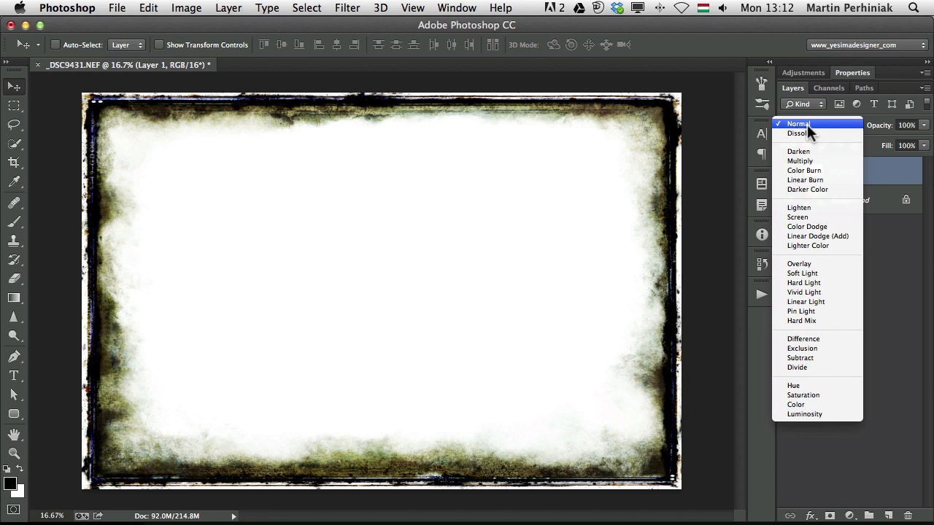
click(800, 160)
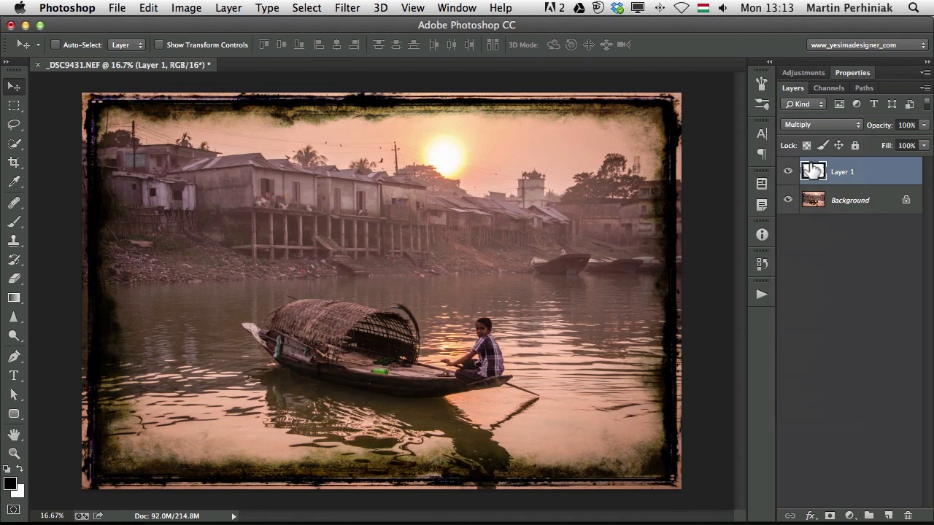
mouse_move(814, 172)
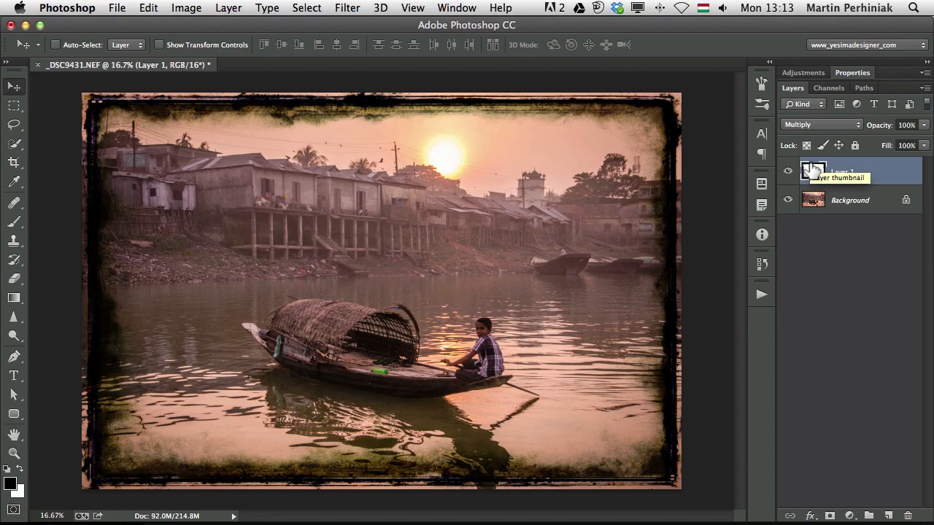
mouse_move(829, 131)
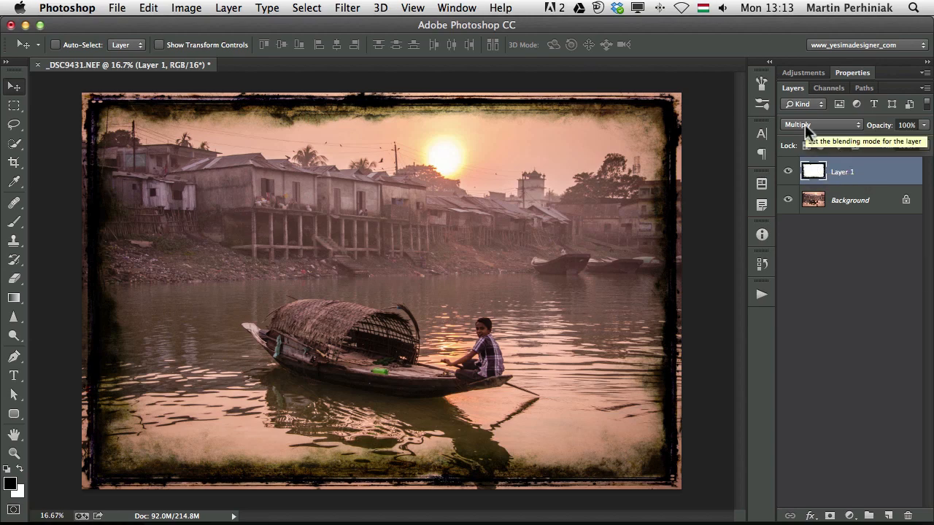
Try Layer 1 in Normal and then Screen blending to compare the border looks
click(820, 124)
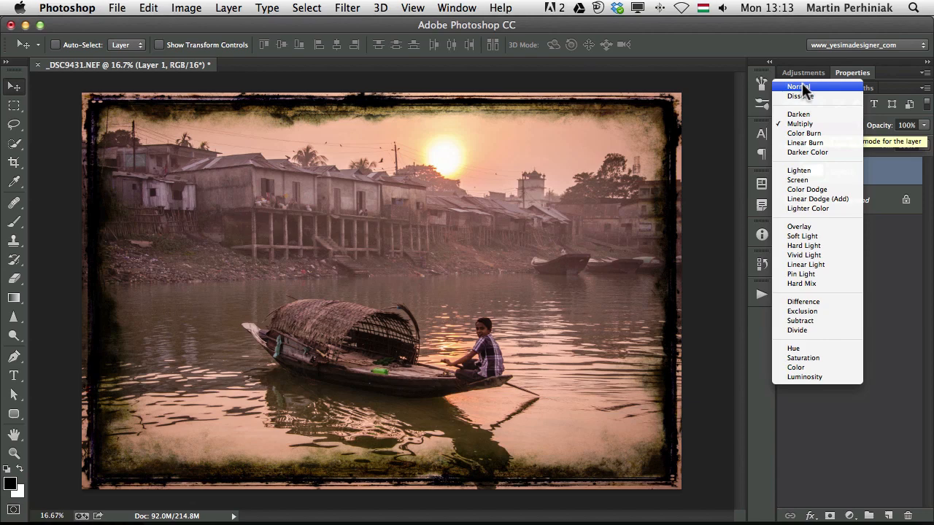
click(800, 86)
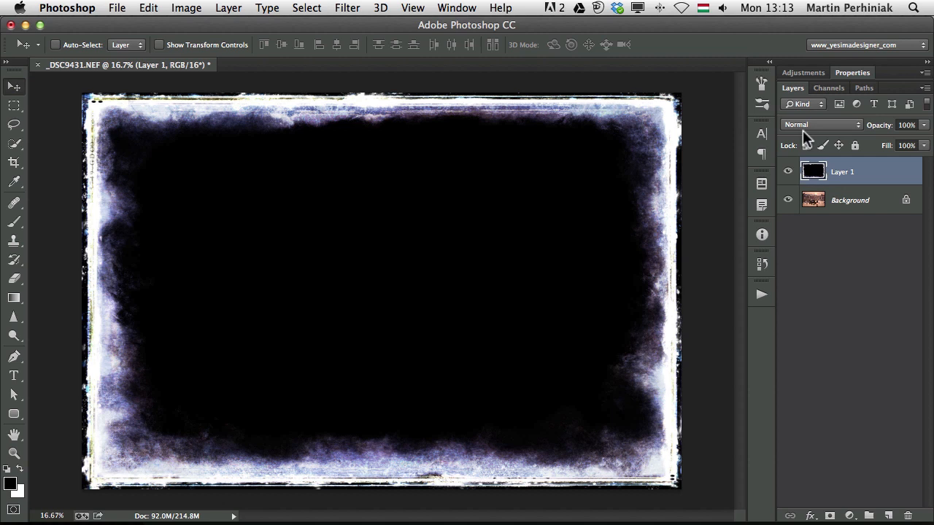
click(820, 124)
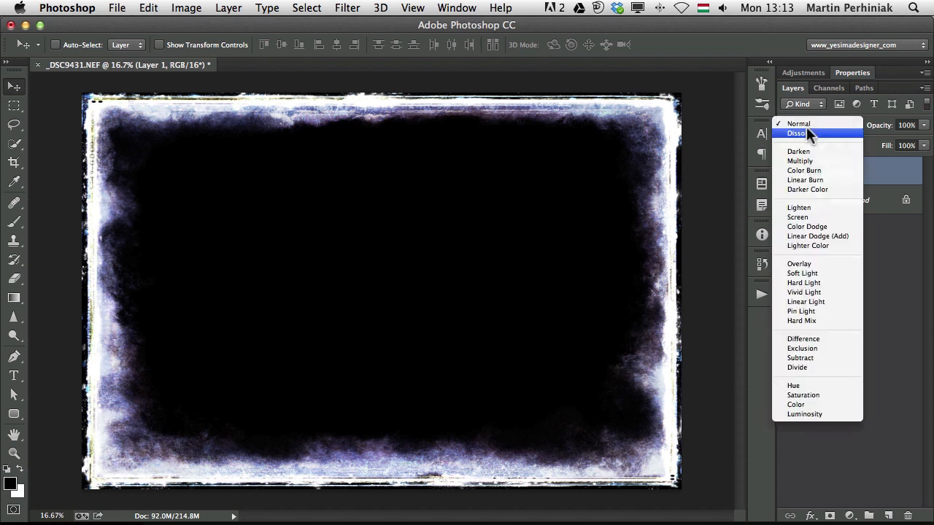
mouse_move(806, 219)
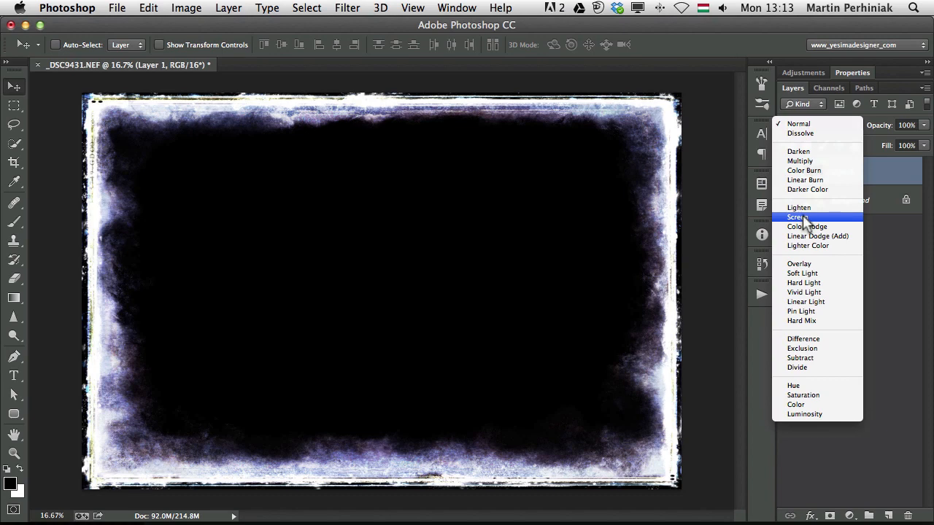
click(796, 216)
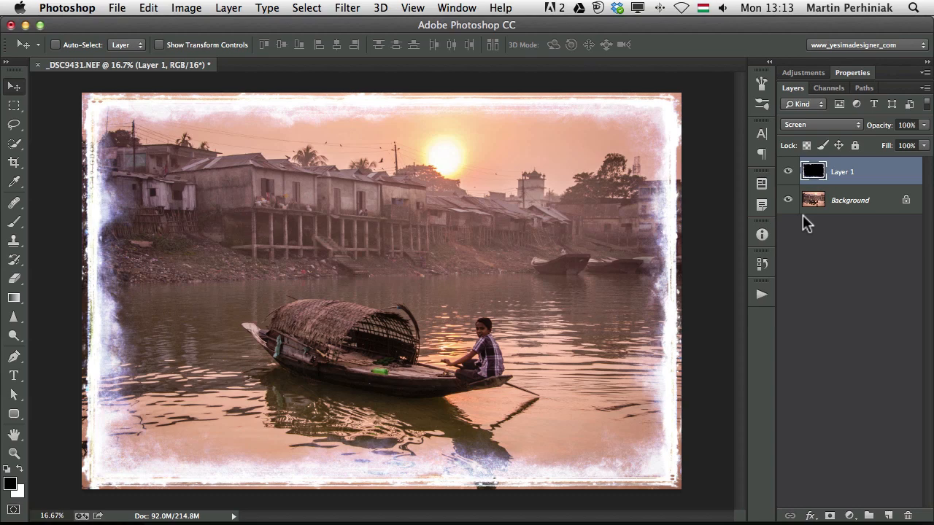
mouse_move(788, 146)
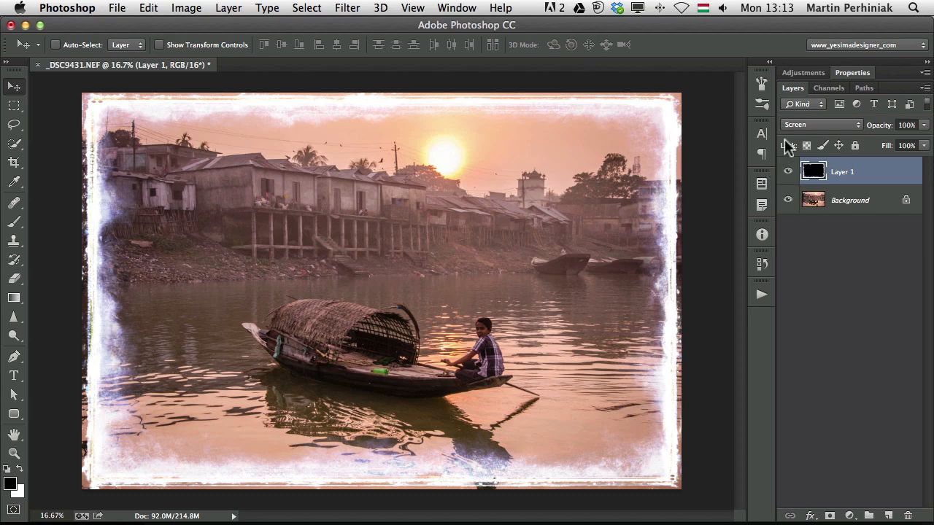
click(820, 124)
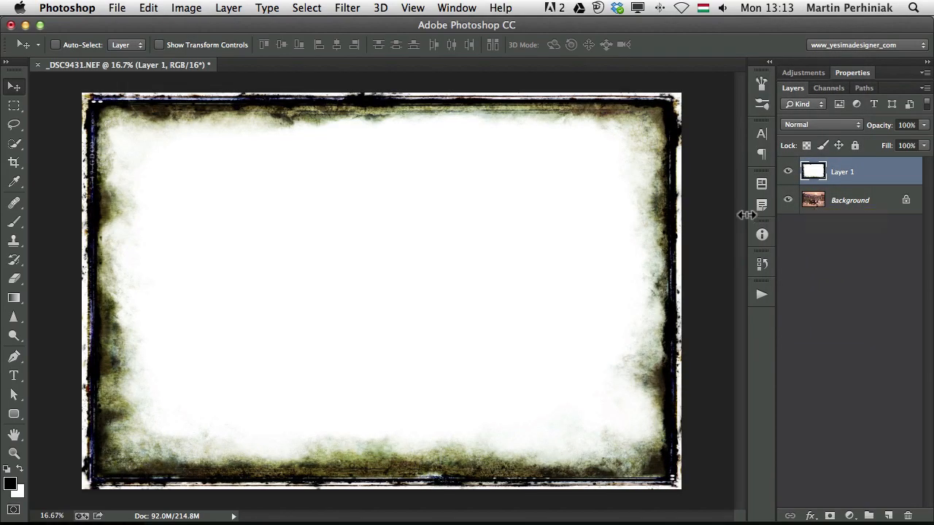
mouse_move(799, 126)
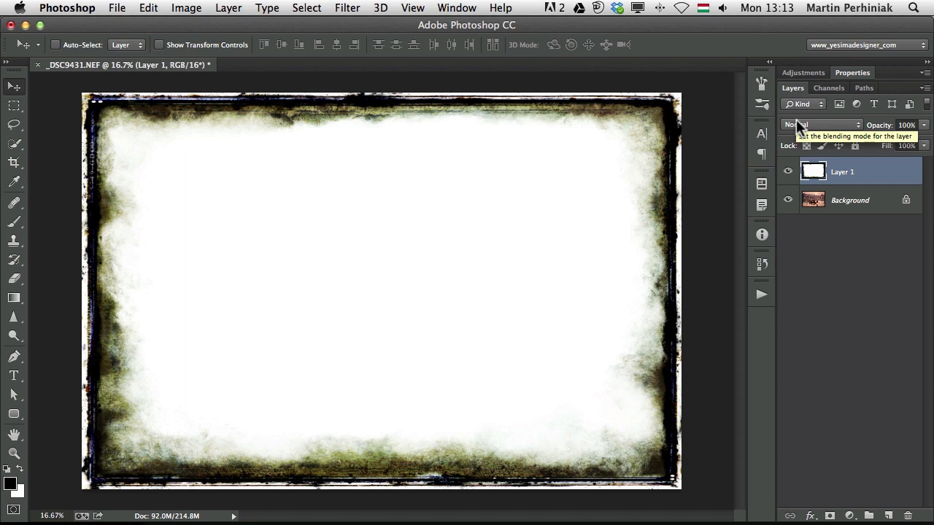
Set the inverted frame layer to Multiply and toggle it to preview the dark grungy border
click(820, 124)
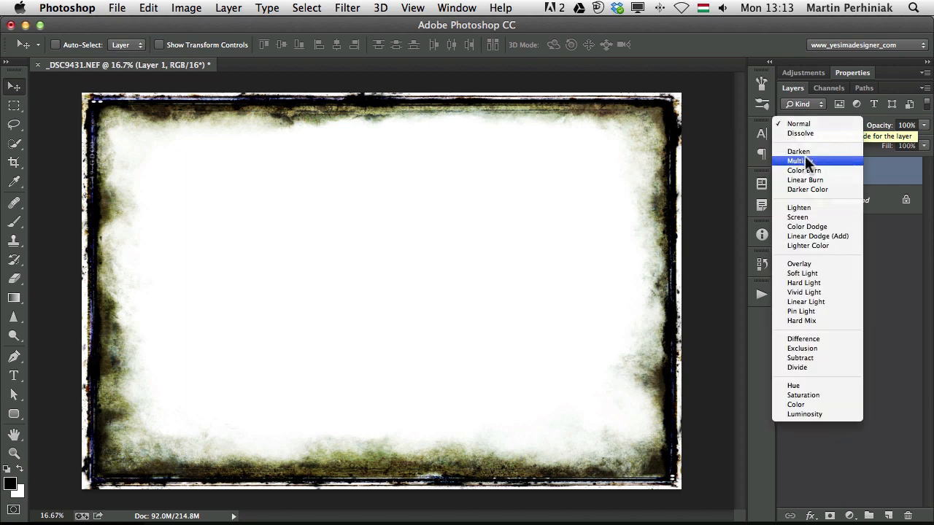
click(797, 160)
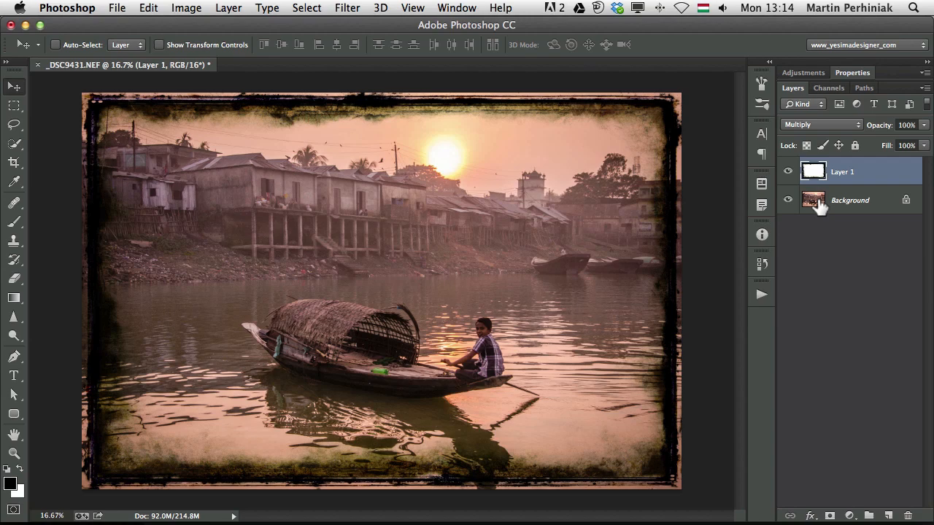
click(820, 124)
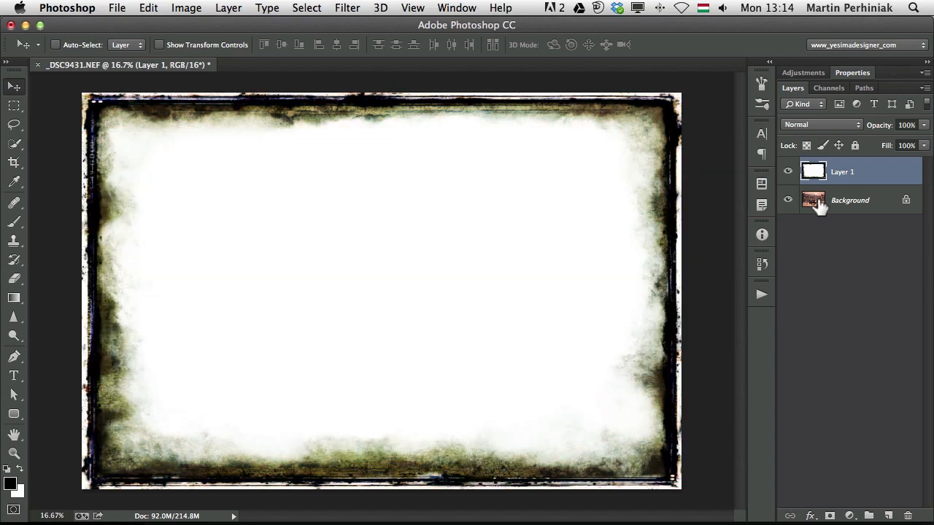
click(820, 125)
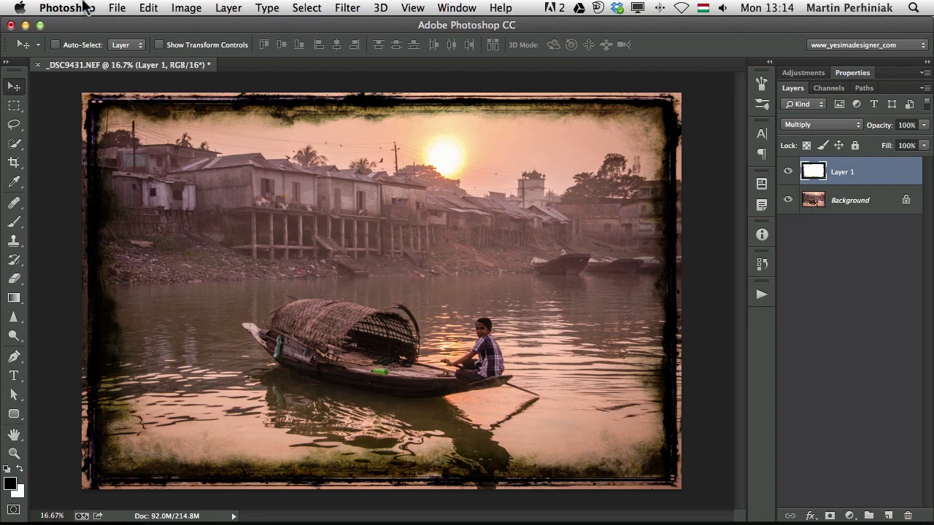
Save the framed image so the edited copy returns to Lightroom
click(117, 7)
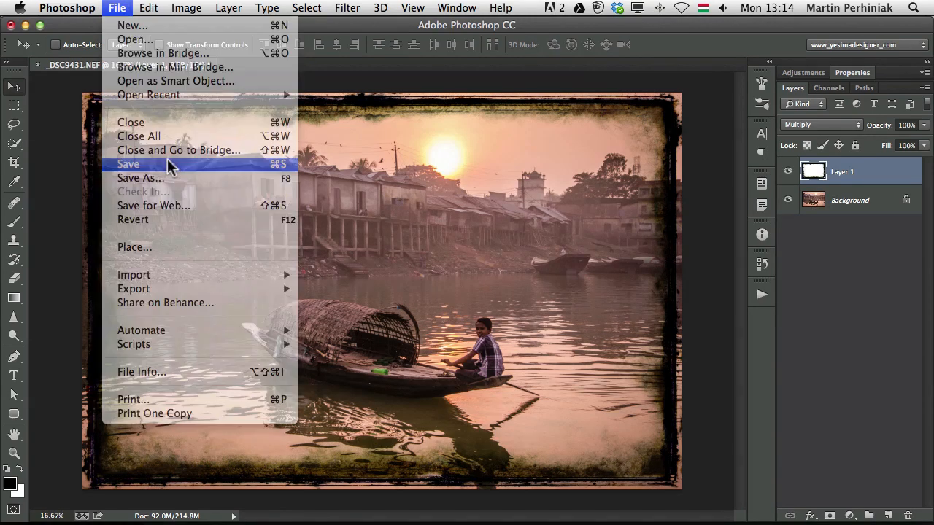
click(128, 164)
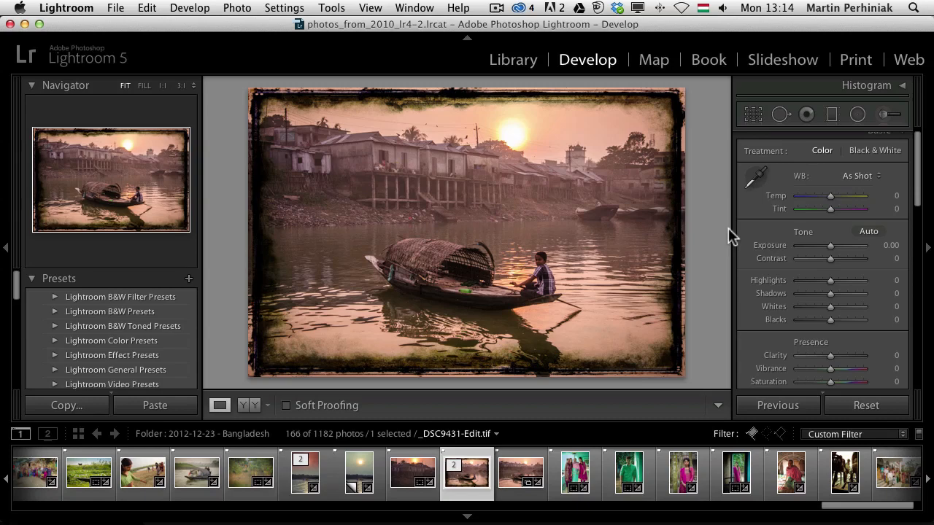
Hide the panels, select the original and framed photos, and view them in Compare (XY) mode
key(tab)
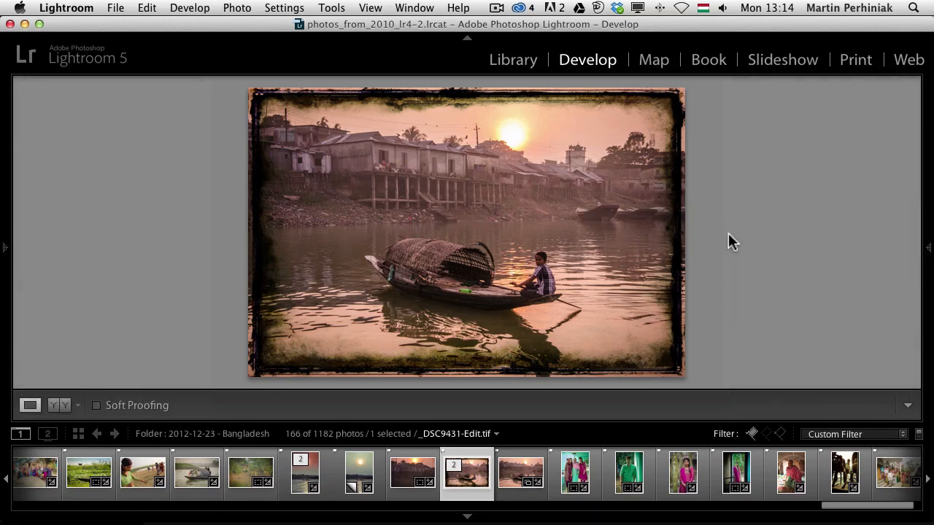
click(412, 473)
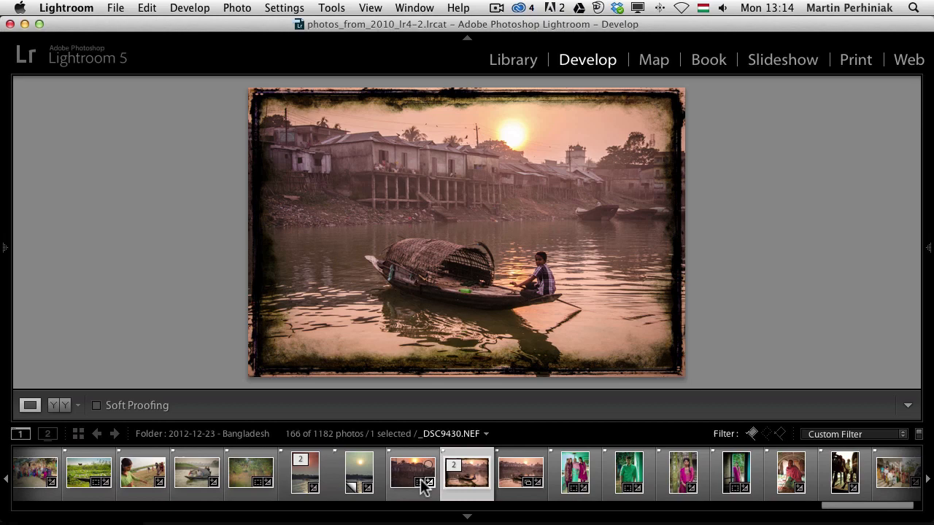
mouse_move(412, 485)
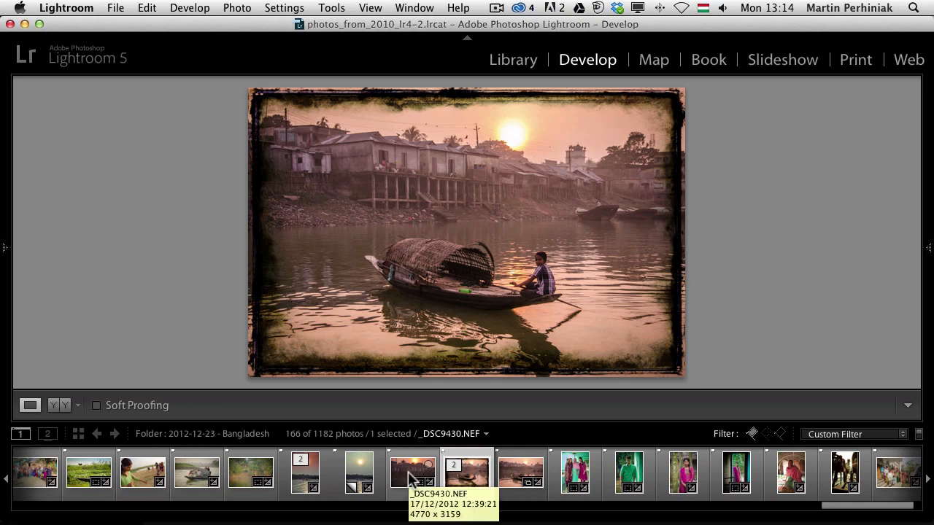
click(467, 473)
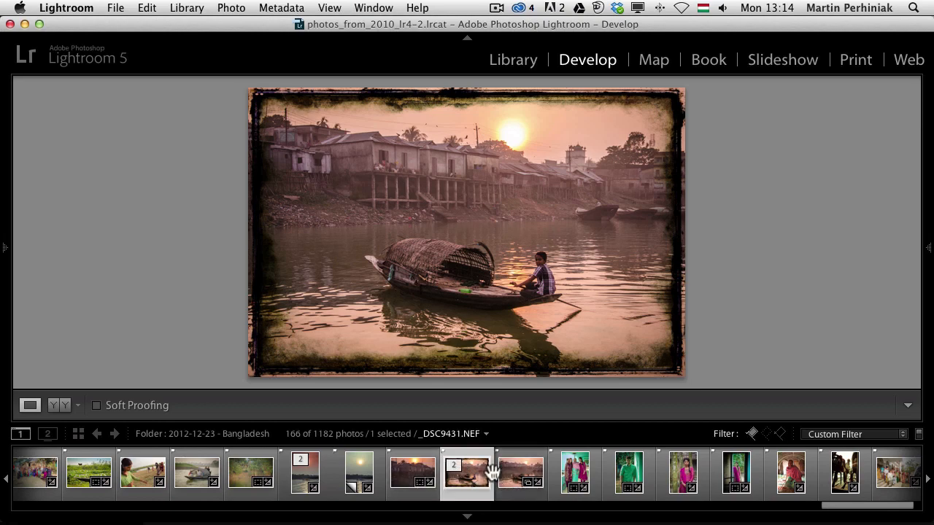
click(514, 59)
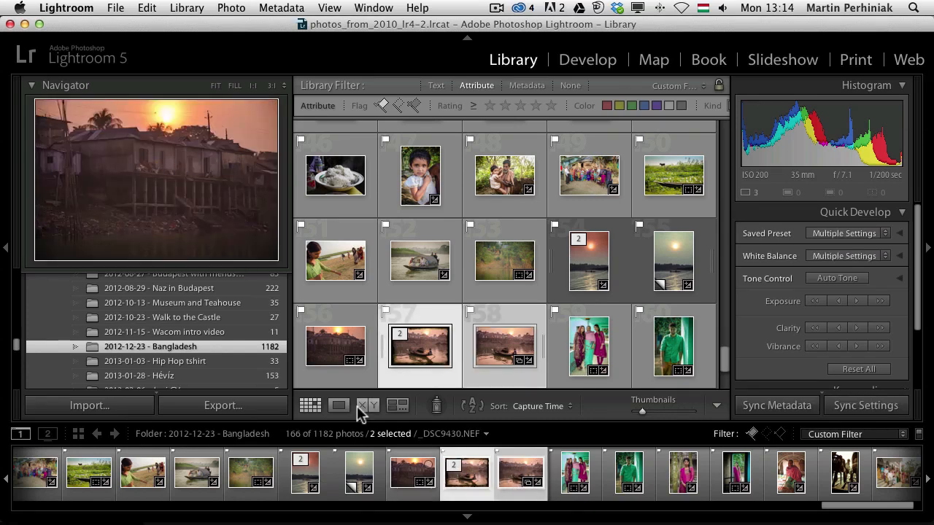
mouse_move(359, 406)
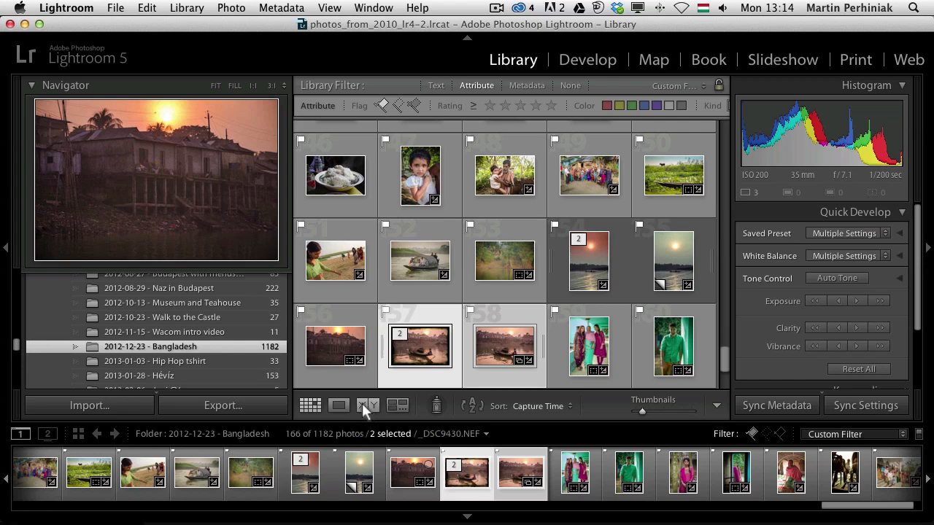
click(365, 406)
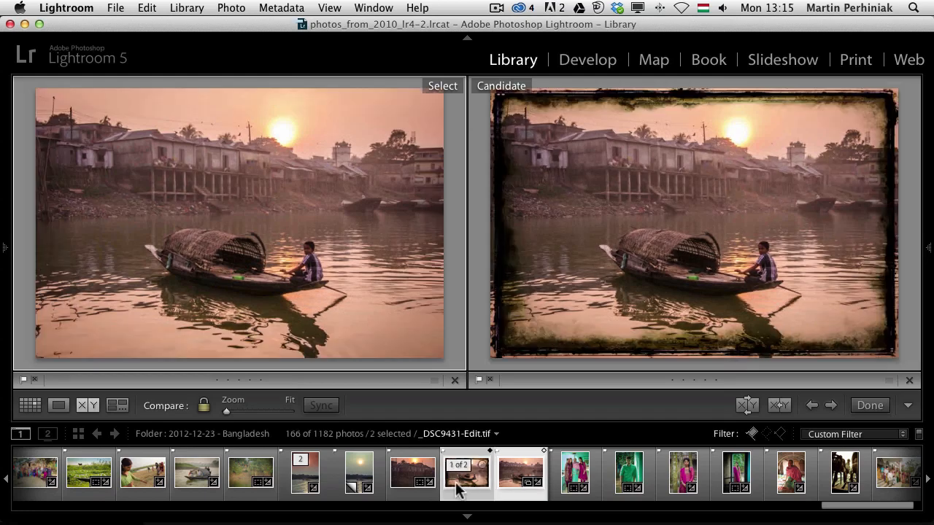
mouse_move(460, 490)
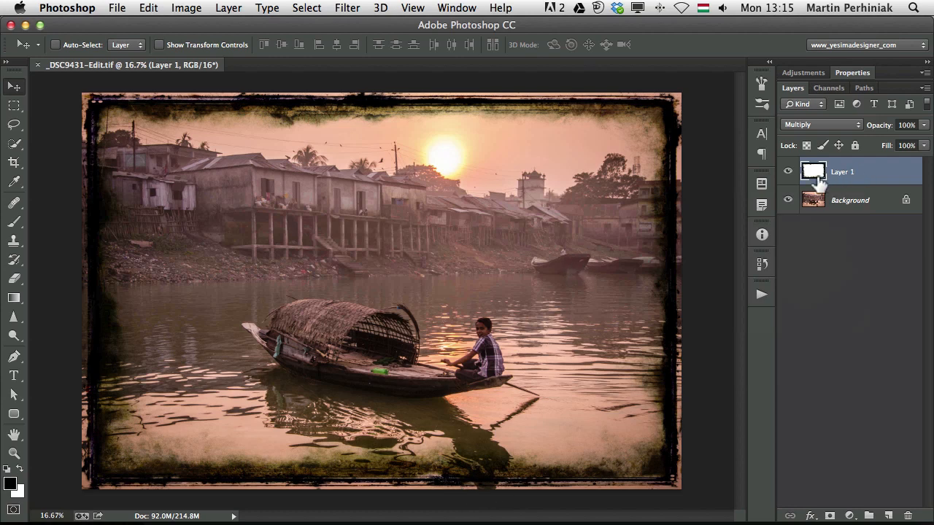
Rename the frame layer from Layer 1 to 'image'
double_click(842, 172)
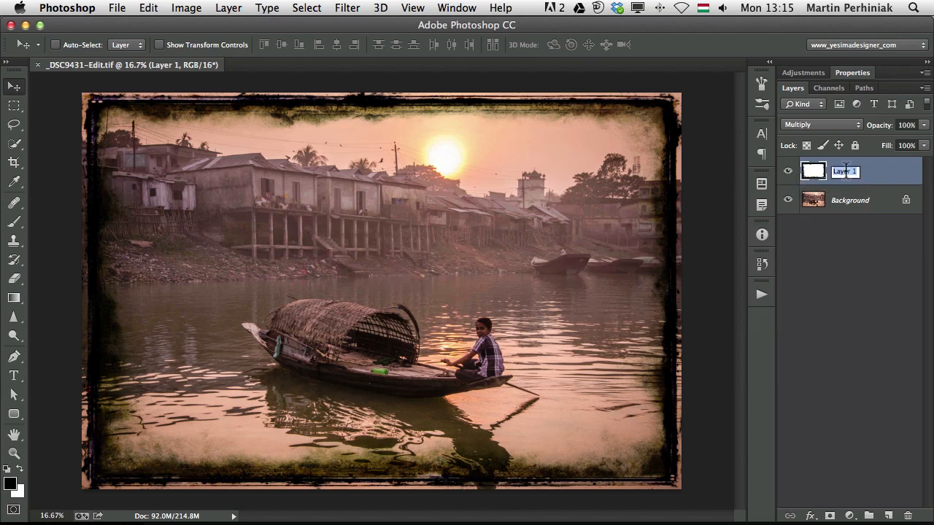
text(image)
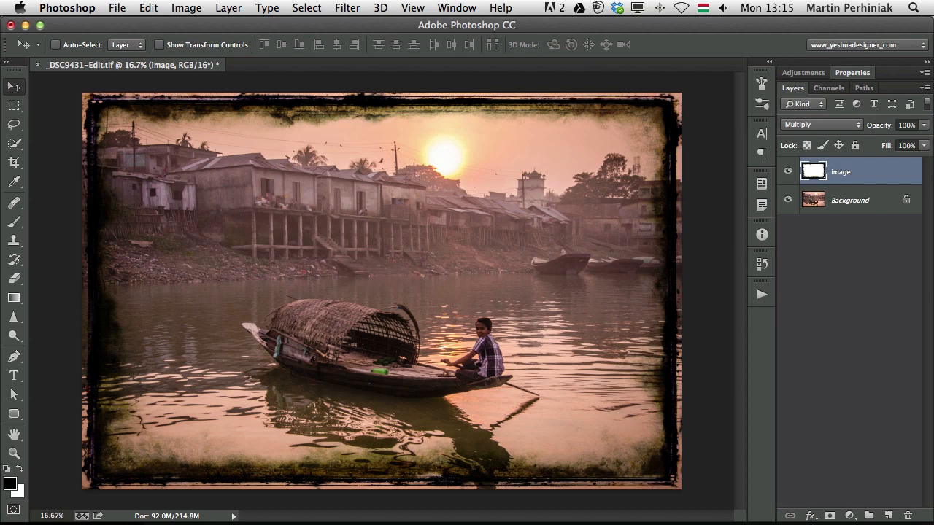
mouse_move(842, 172)
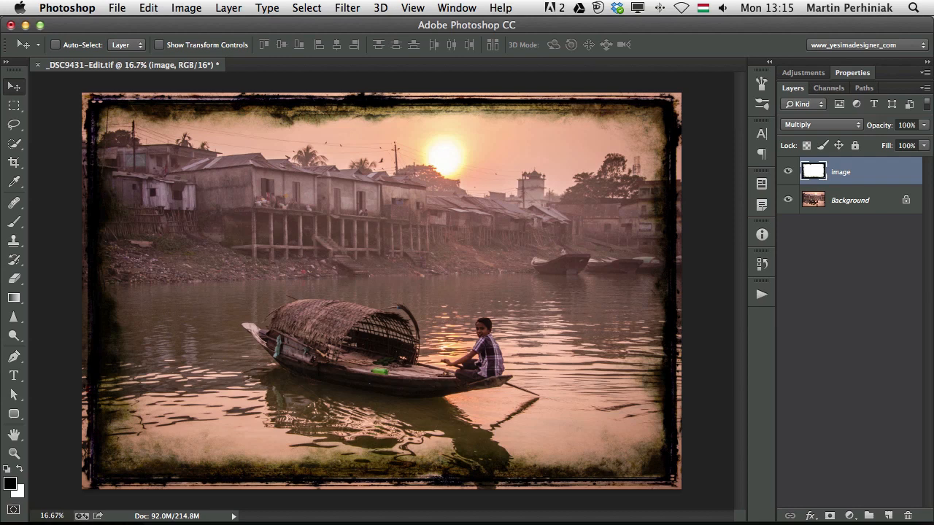
mouse_move(788, 172)
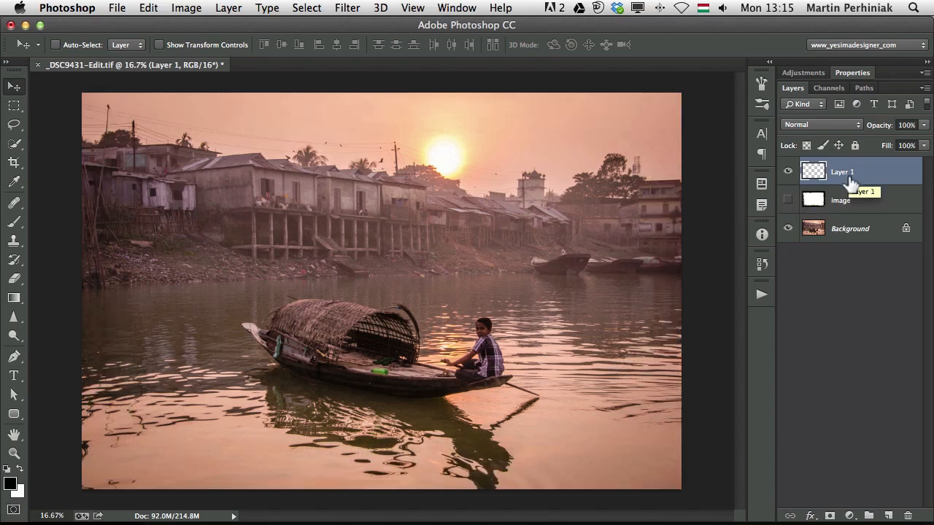
Pick a grunge brush preset and paint rough dark strokes around the boat
click(13, 221)
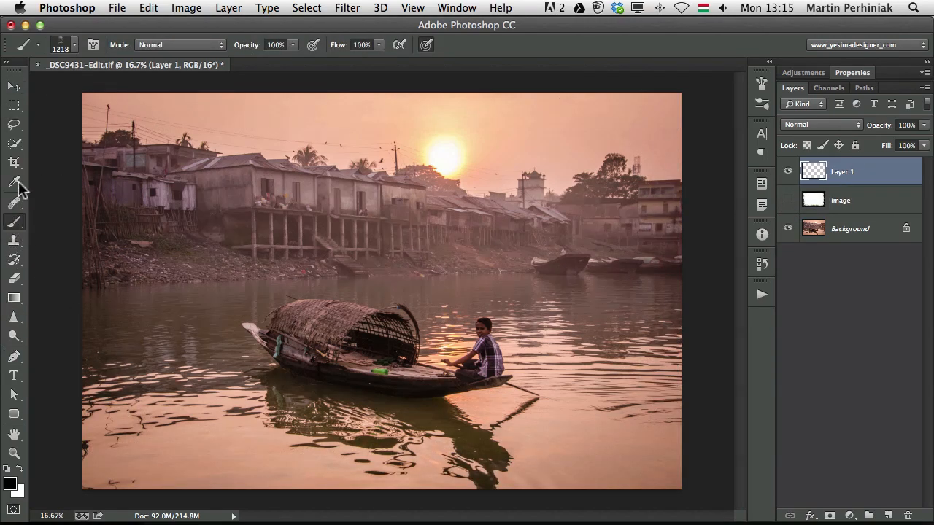
click(77, 41)
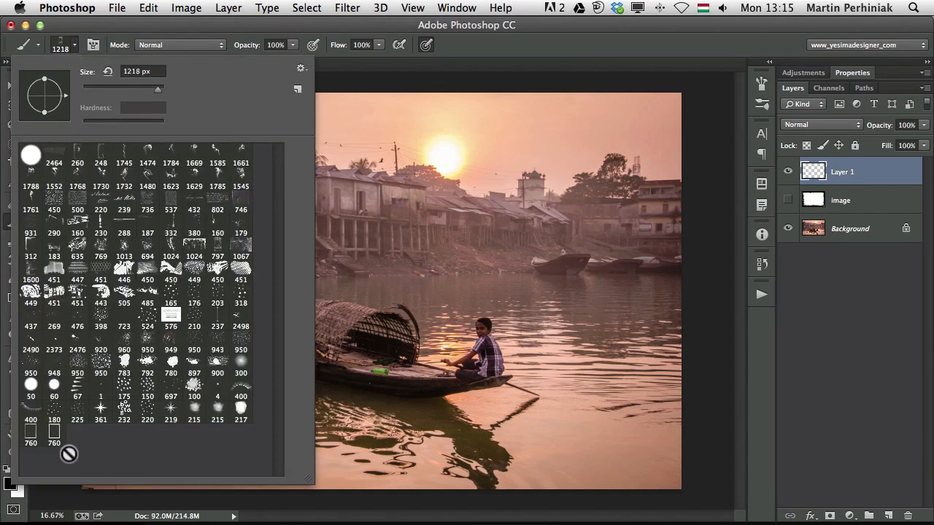
click(31, 443)
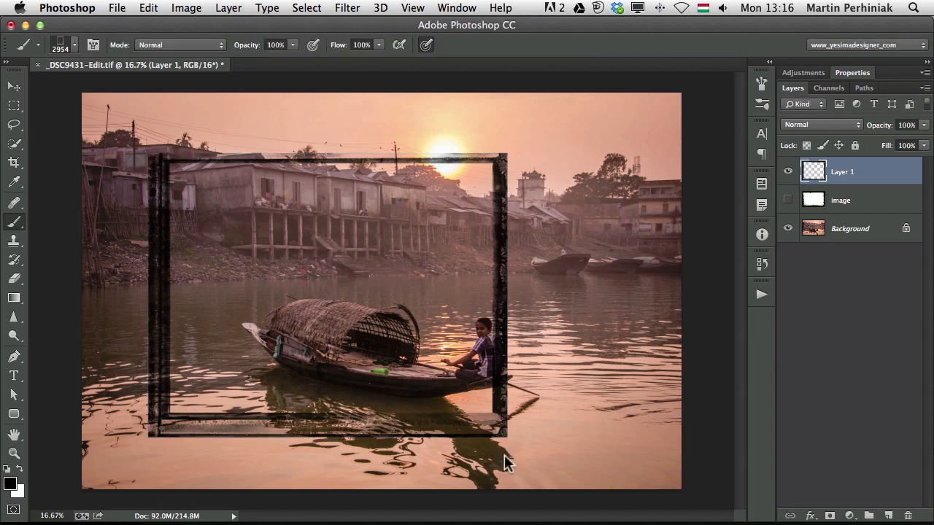
Scale the brushed frame out to the photo's edges and rename its layer 'brush'
click(12, 88)
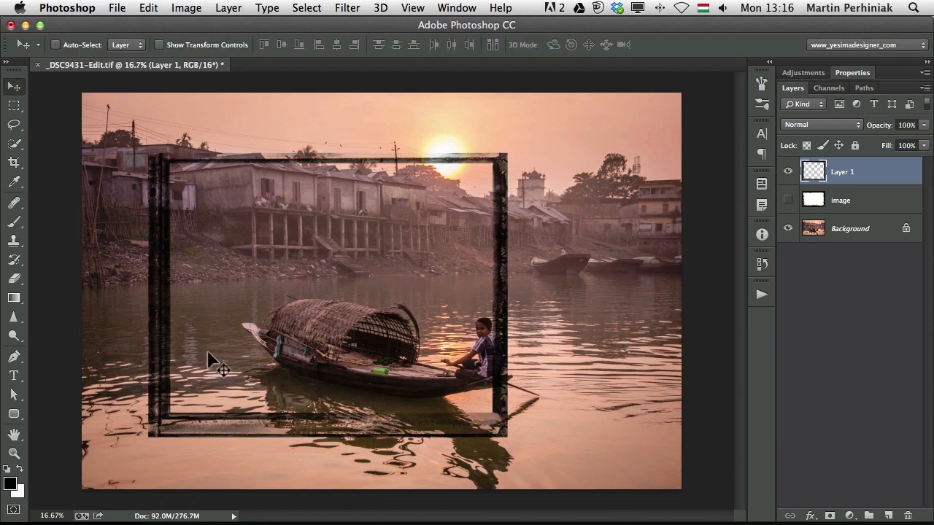
drag(221, 370, 168, 265)
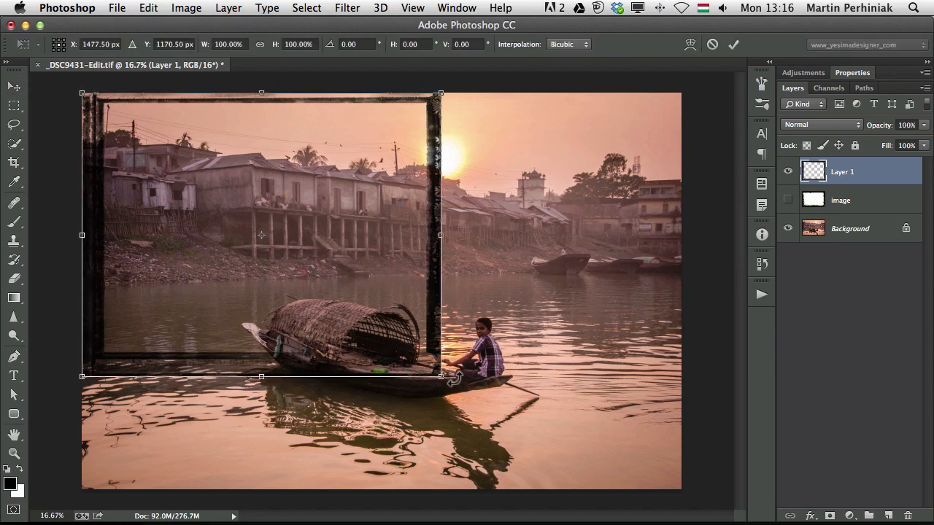
drag(441, 376, 686, 489)
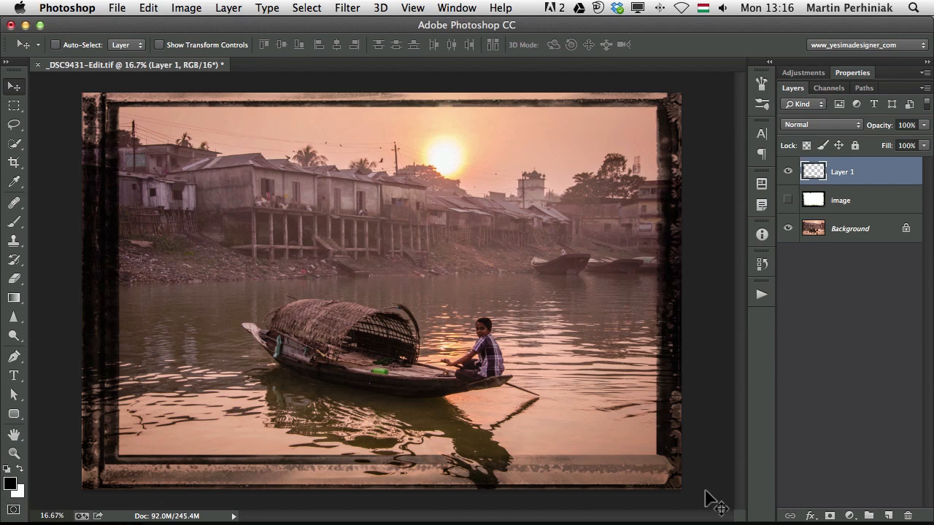
mouse_move(830, 181)
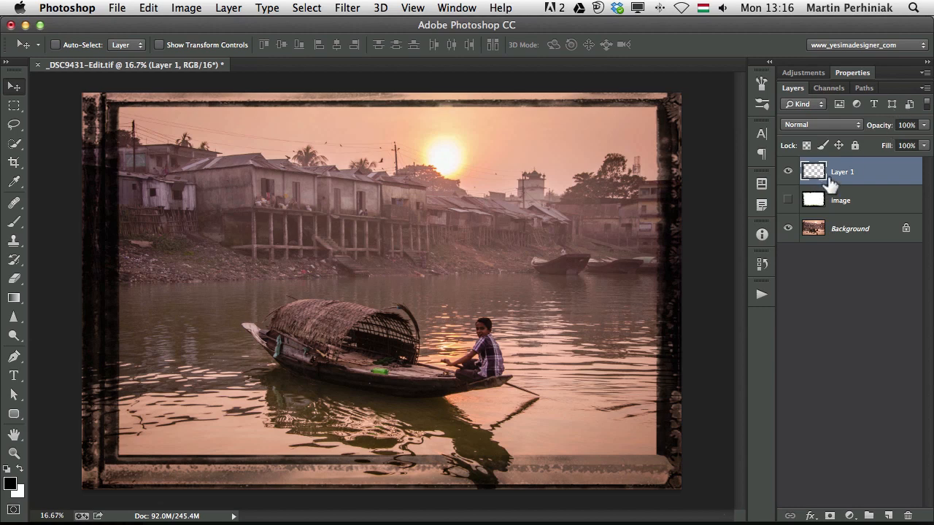
text(brush)
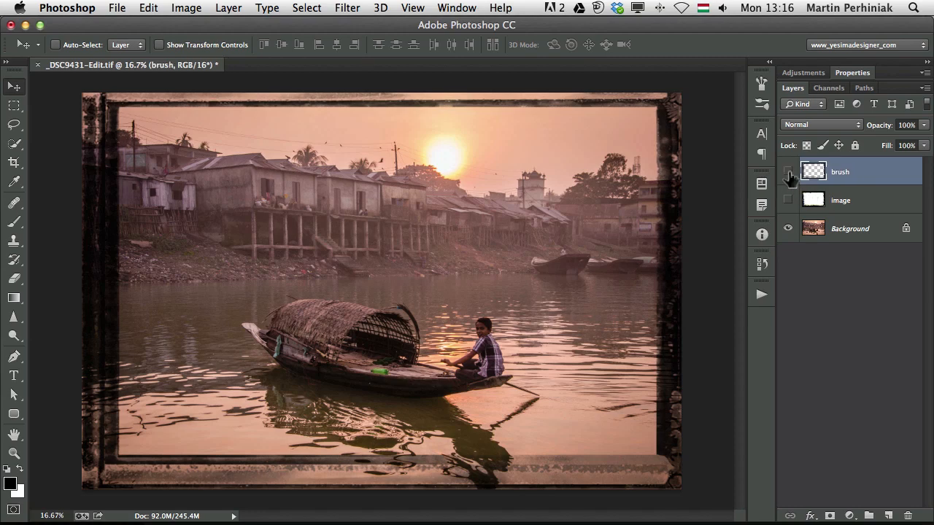
Hide the brush layer, convert Background to Layer 0 and bring up its layer style
click(788, 175)
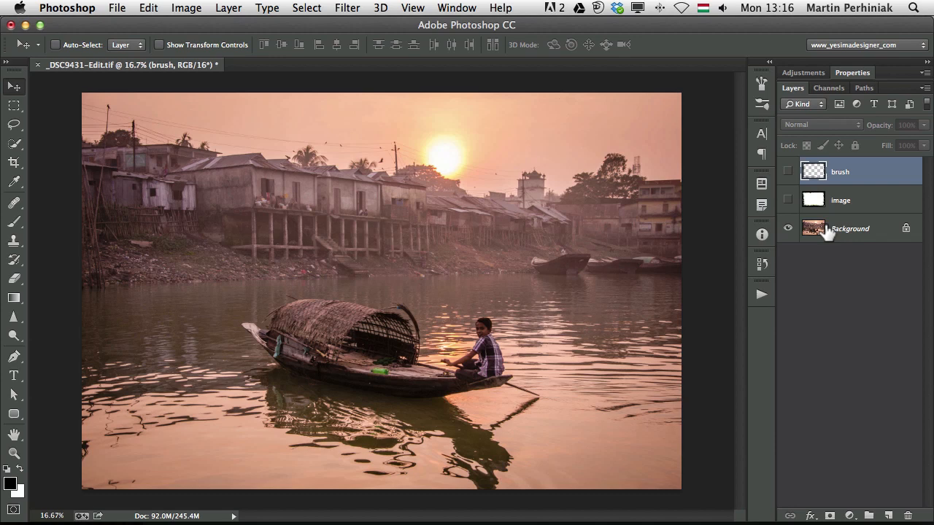
mouse_move(887, 238)
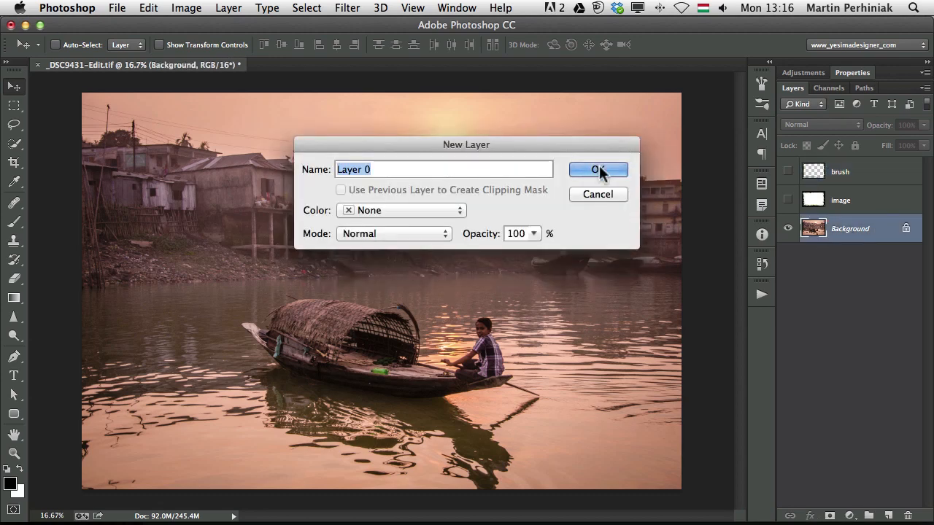
click(597, 169)
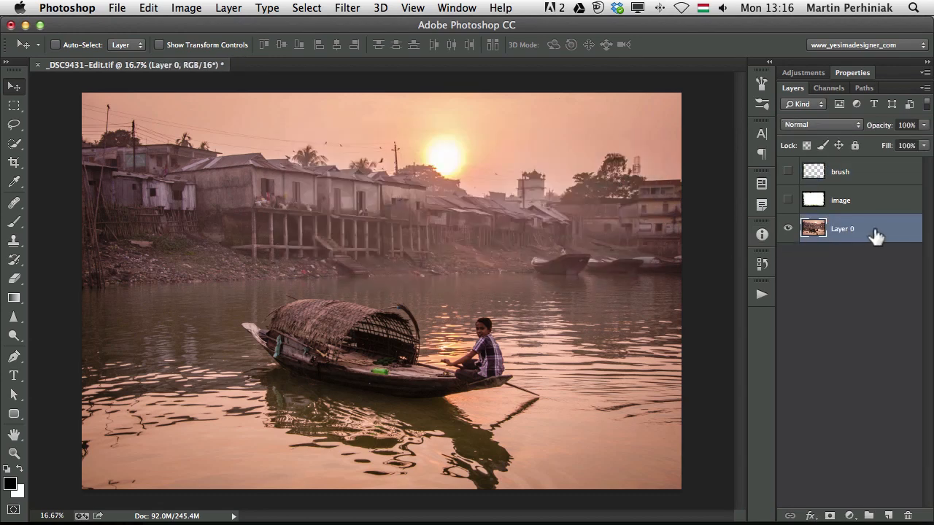
double_click(842, 228)
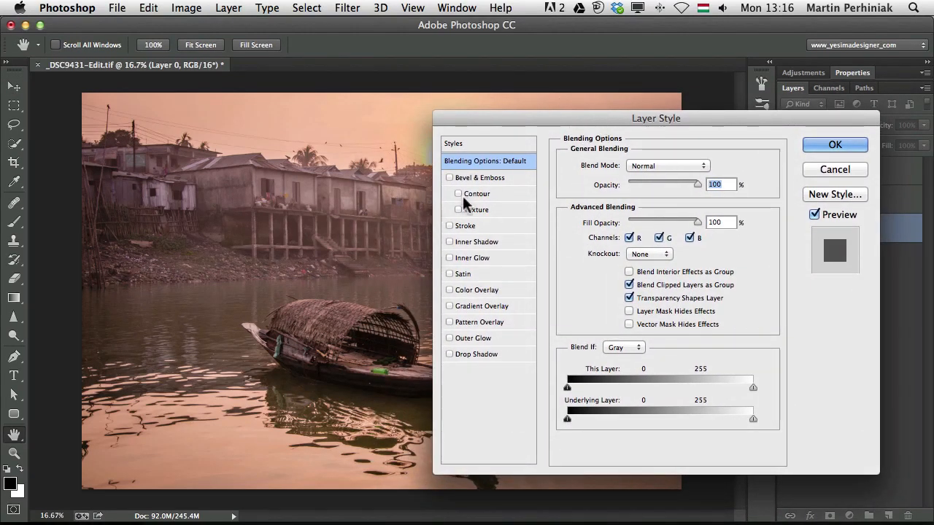
Enable a Stroke effect on Layer 0 positioned inside its edges
click(464, 225)
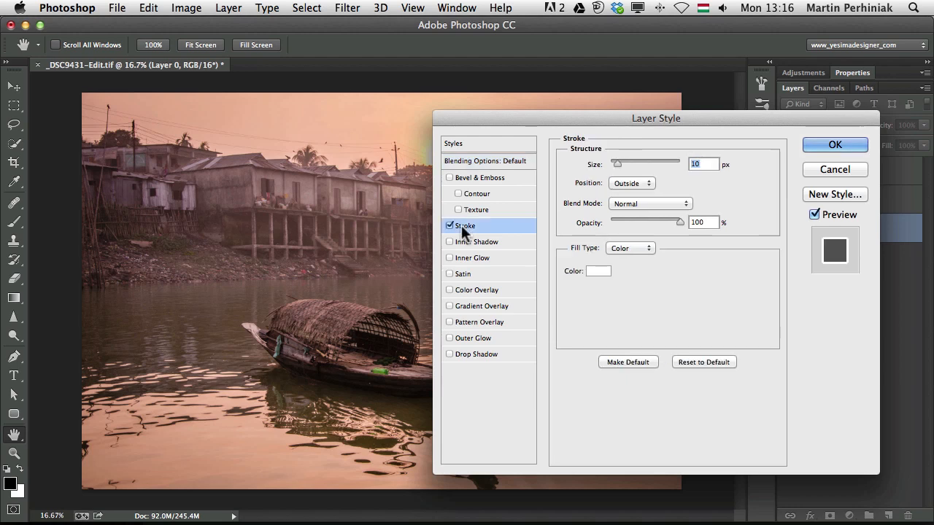
mouse_move(464, 230)
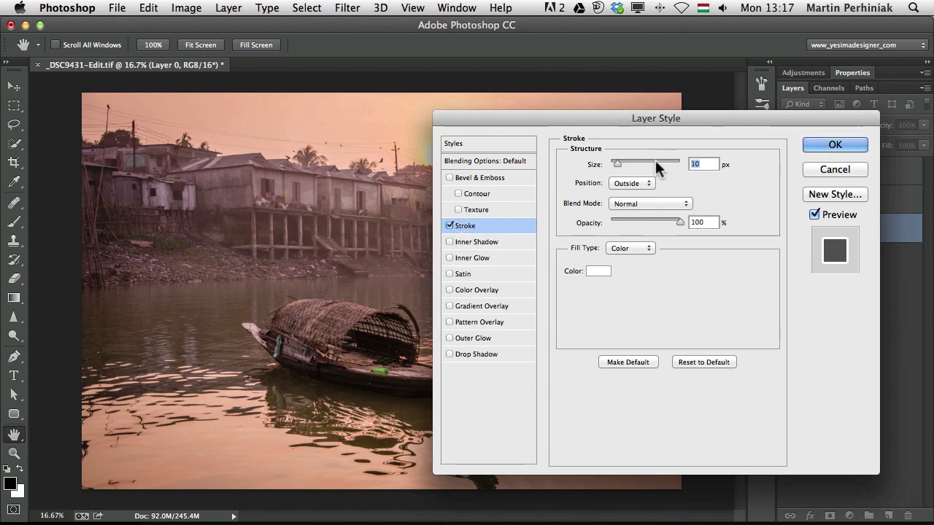
click(631, 184)
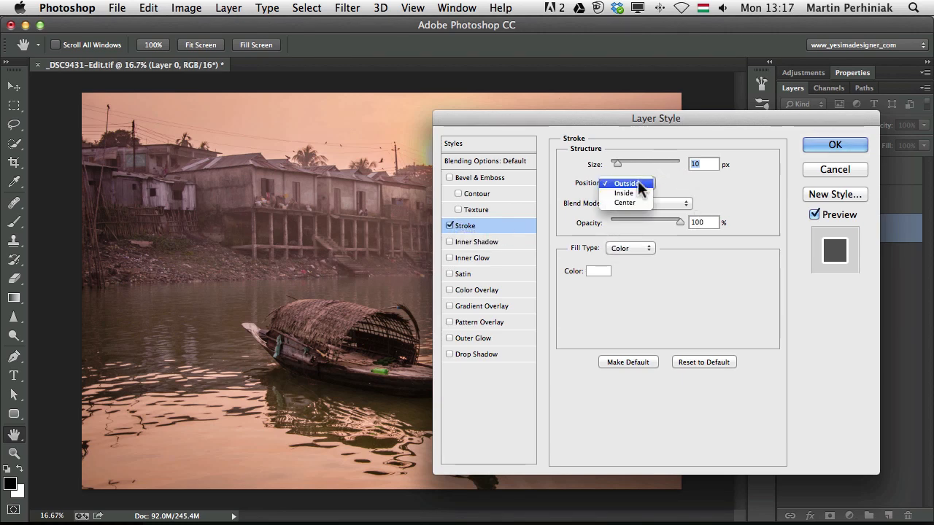
click(623, 193)
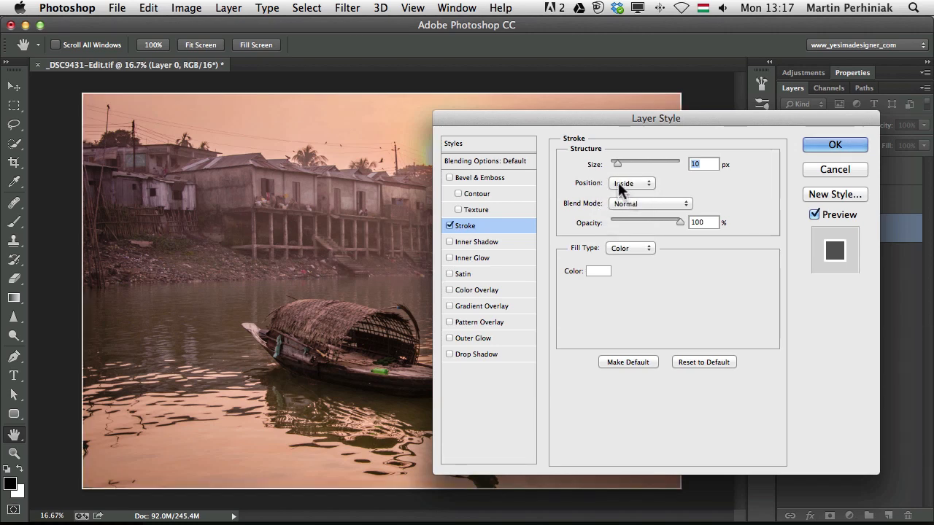
mouse_move(630, 187)
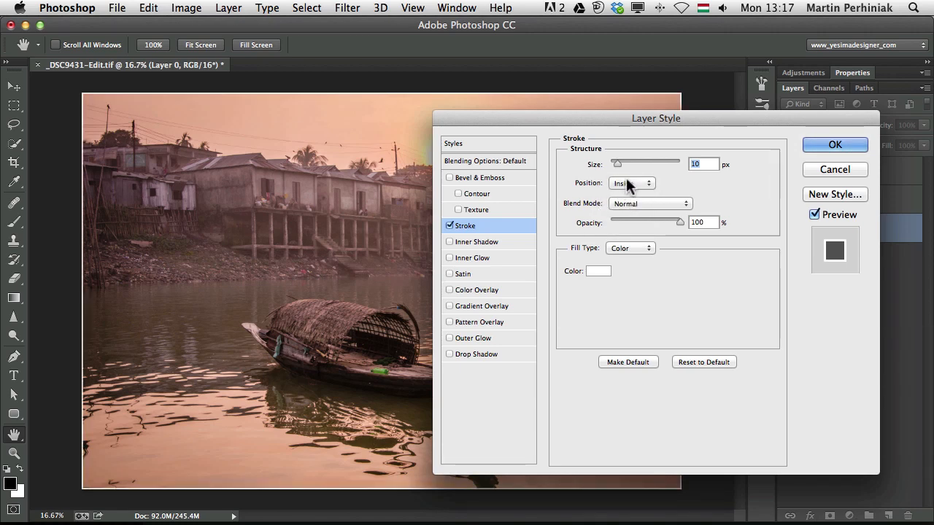
drag(655, 117, 692, 97)
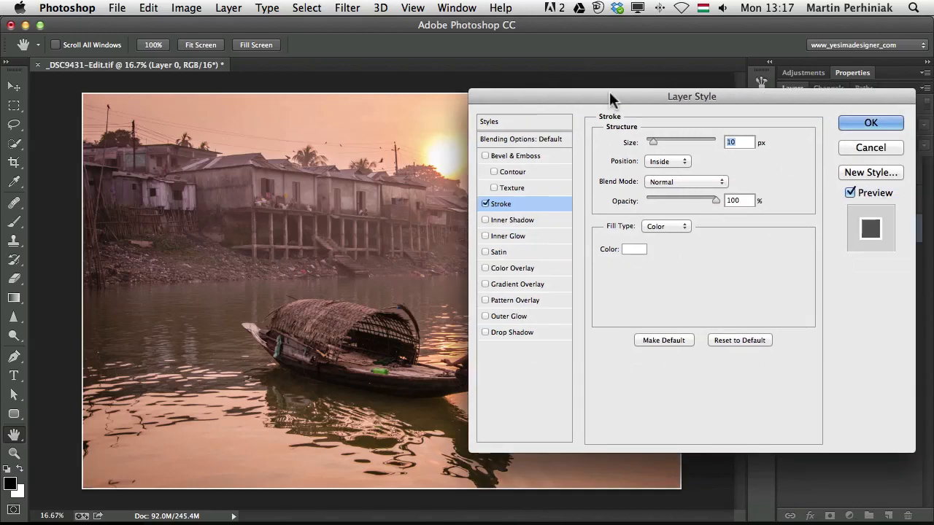
drag(653, 141, 660, 141)
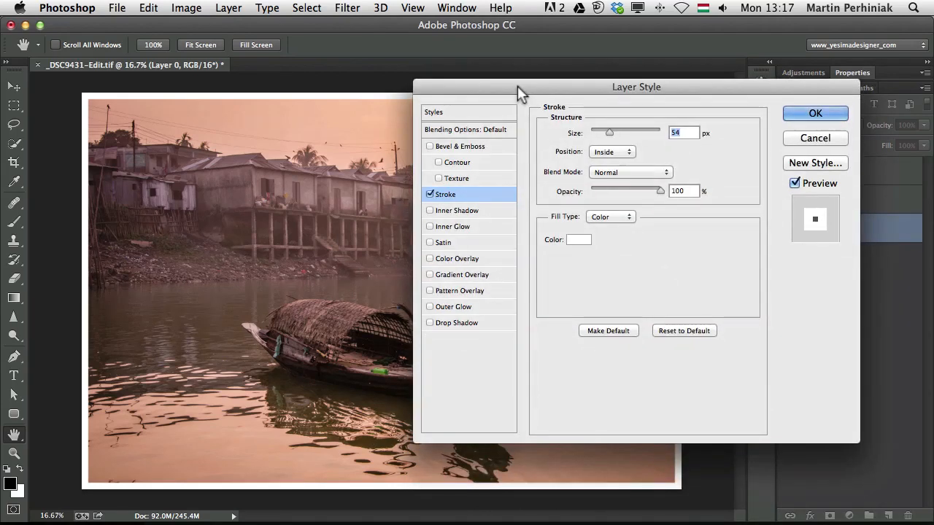
mouse_move(578, 241)
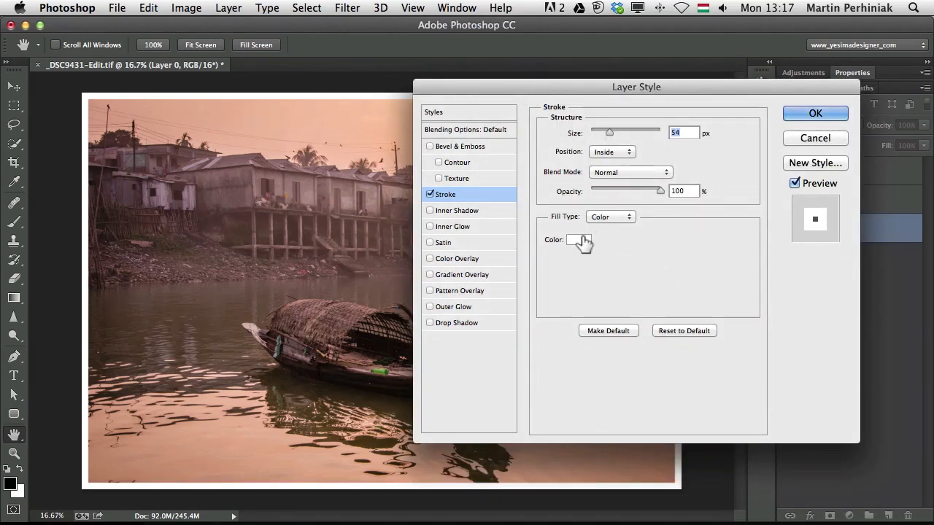
Try Gradient and Pattern stroke fills, then return the fill type to Color
click(610, 216)
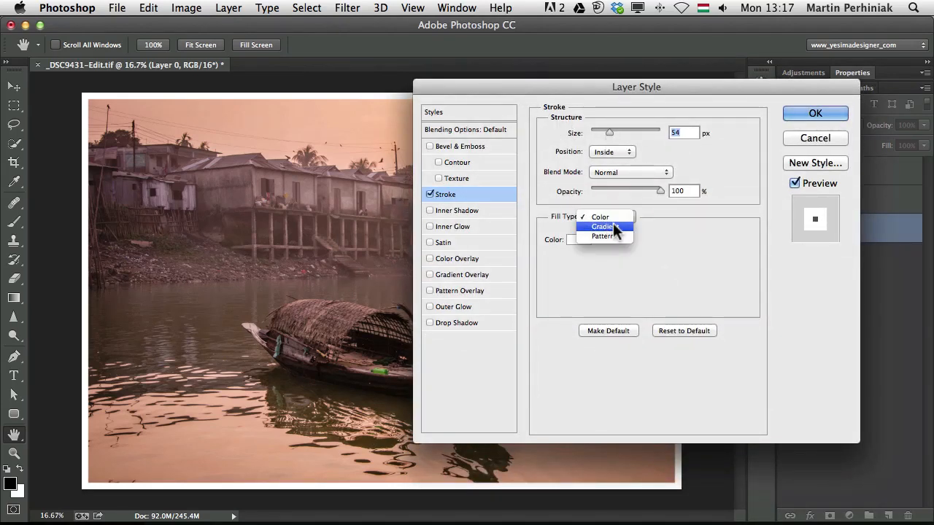
click(601, 226)
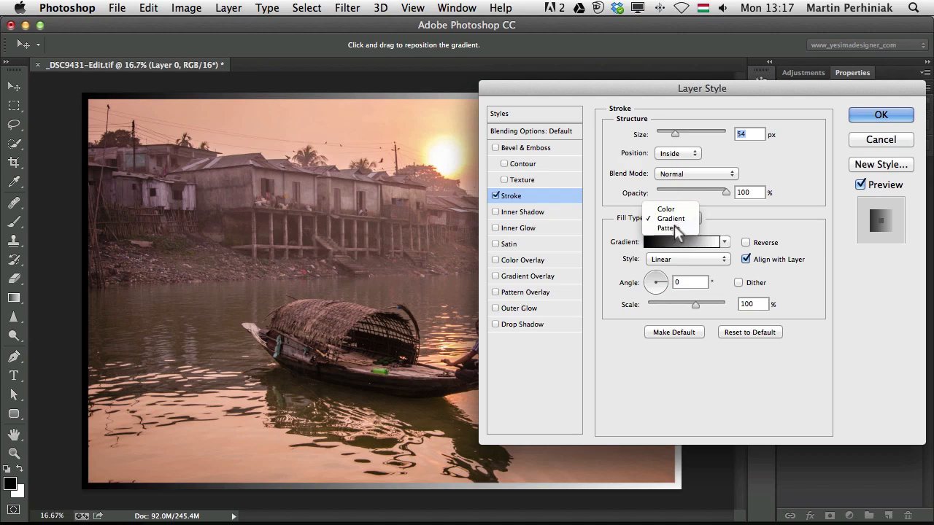
click(668, 227)
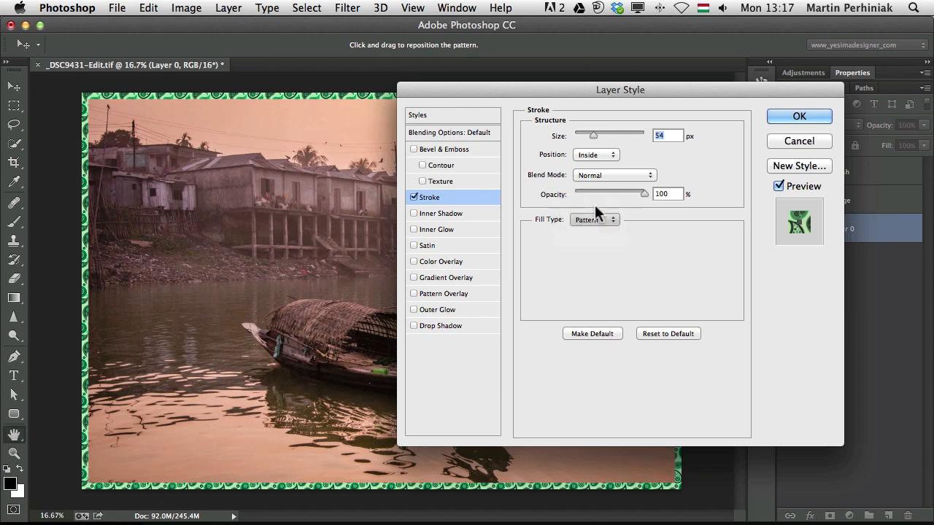
click(596, 219)
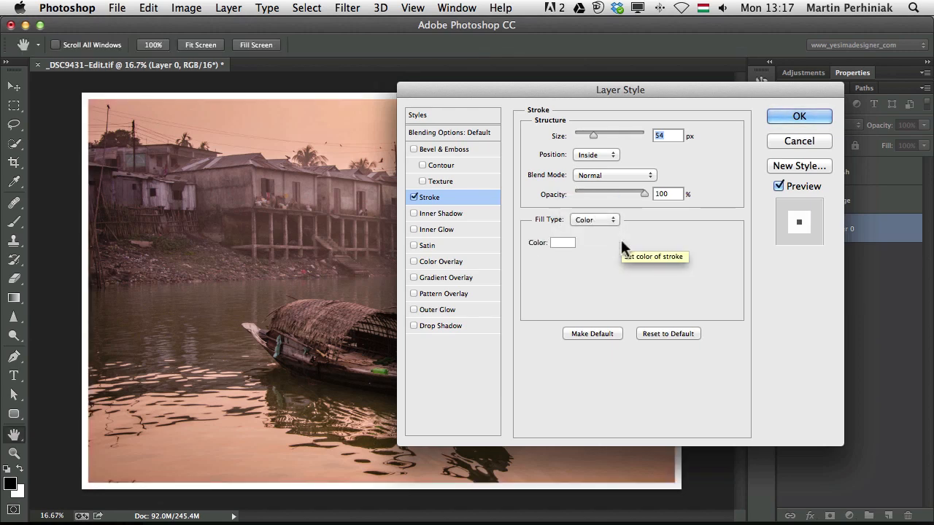
mouse_move(619, 239)
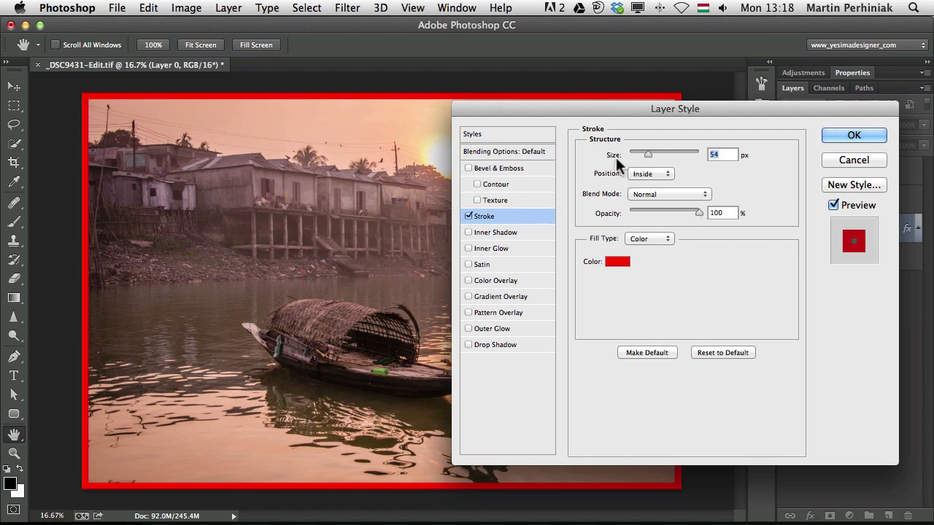
mouse_move(570, 286)
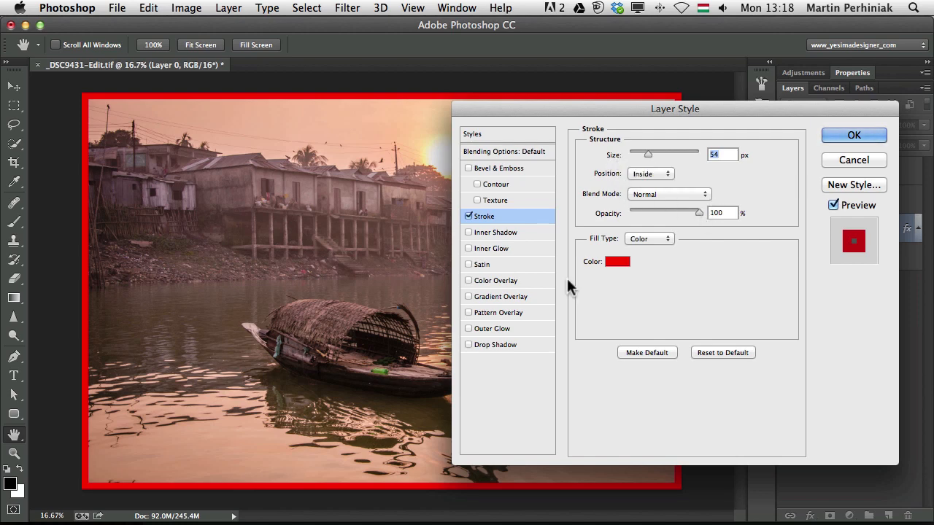
mouse_move(668, 373)
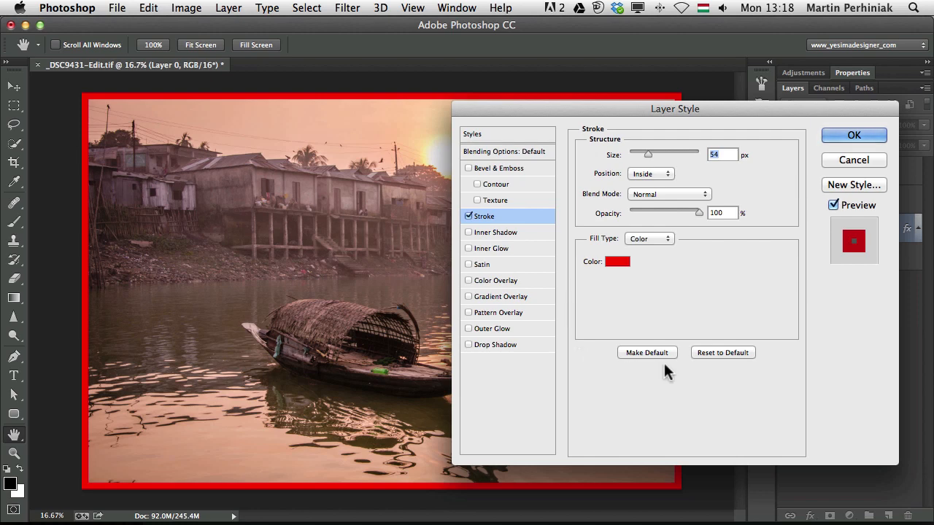
mouse_move(613, 188)
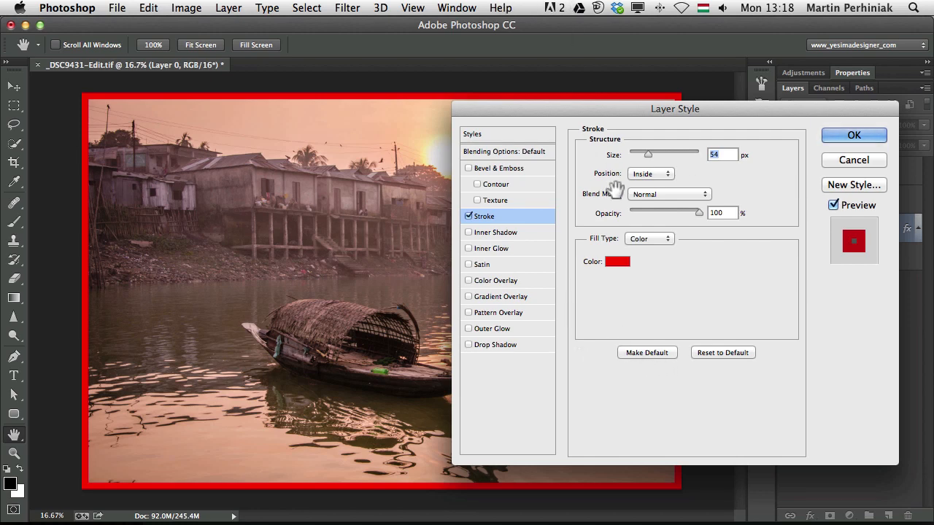
mouse_move(633, 335)
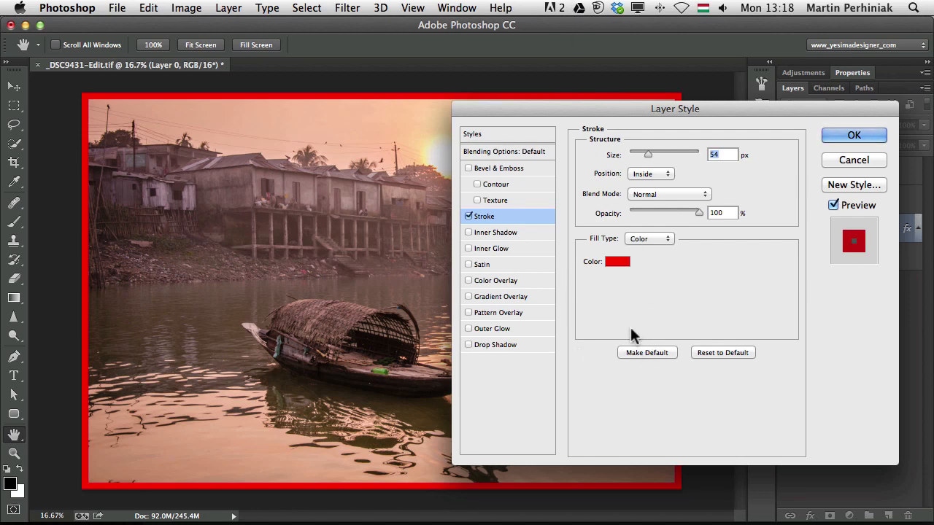
mouse_move(736, 118)
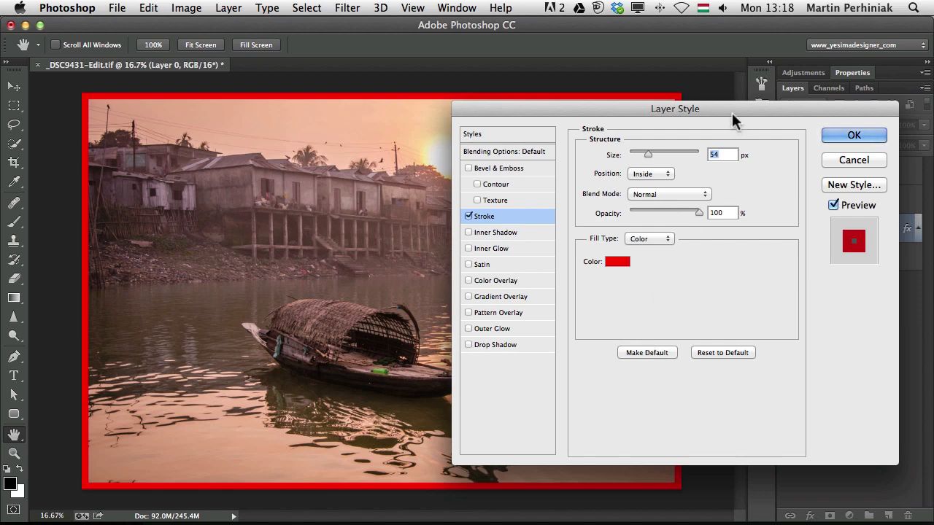
mouse_move(860, 189)
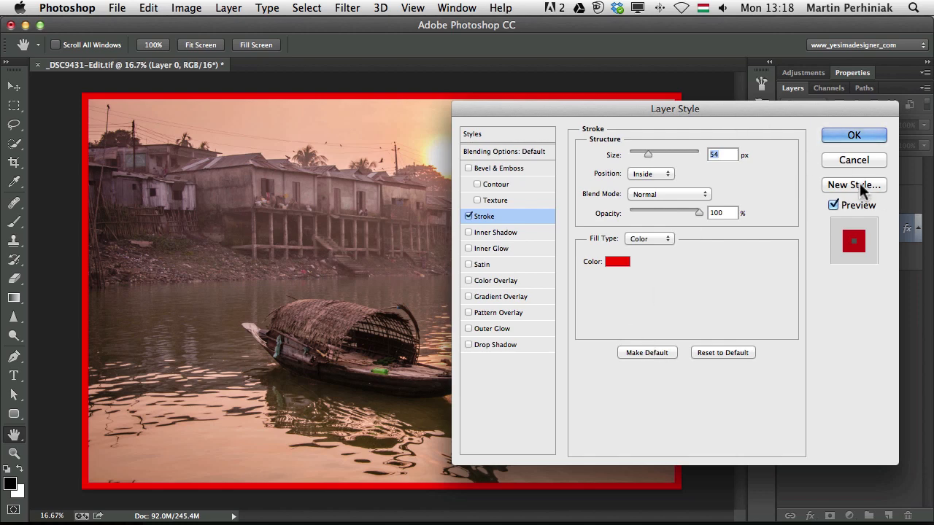
mouse_move(850, 189)
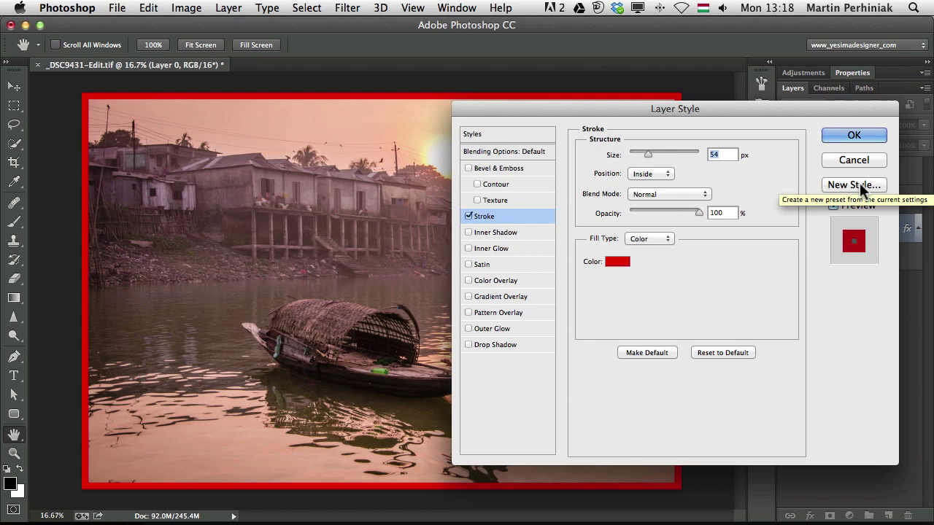
Set the stroke colour to white in the Color Picker and apply it to Layer 0
click(472, 134)
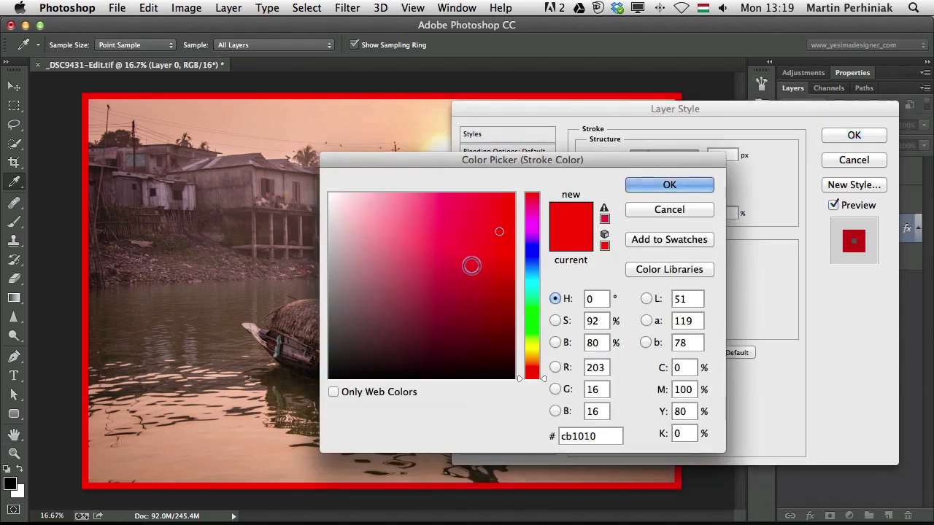
click(668, 184)
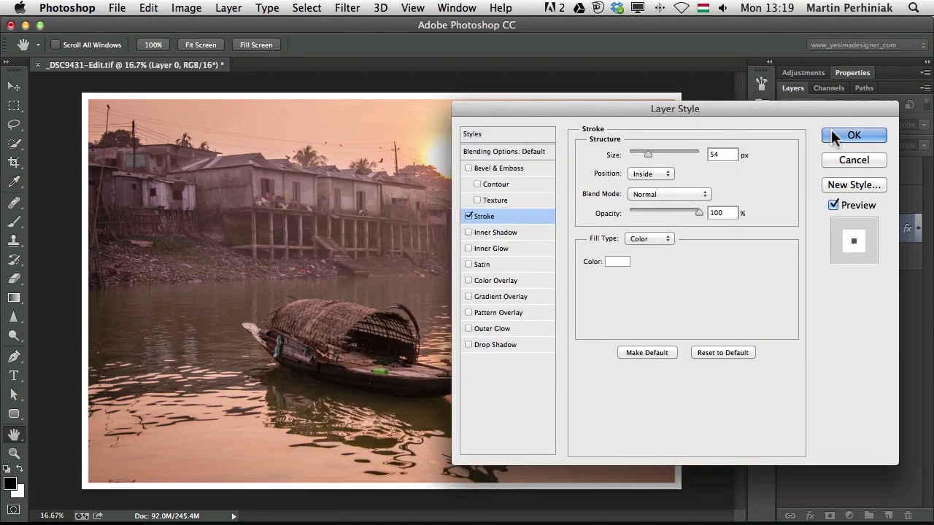
click(854, 134)
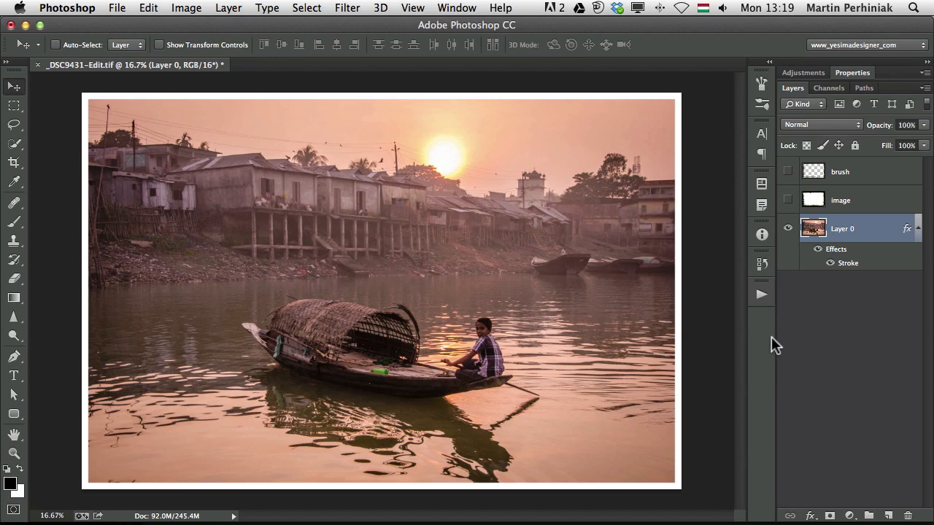
mouse_move(831, 270)
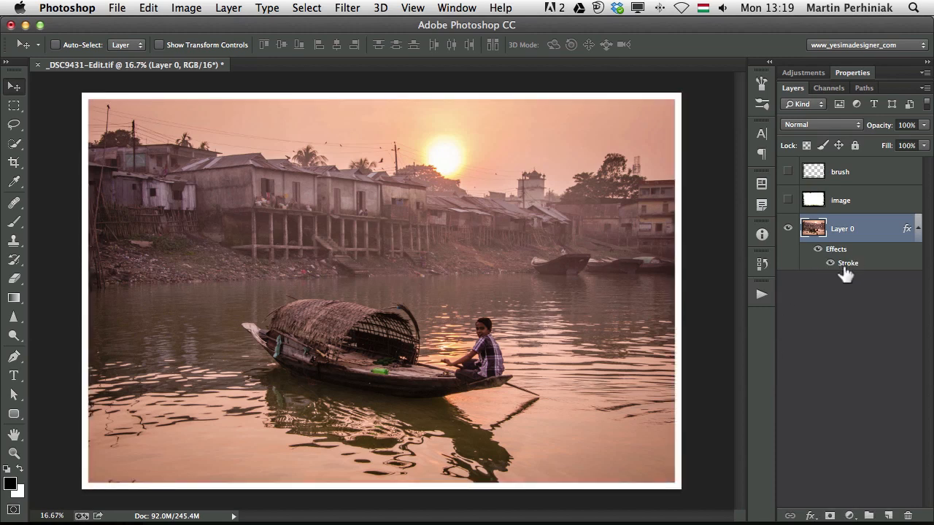
Switch off the Stroke effect so the photo shows without the white border
double_click(848, 263)
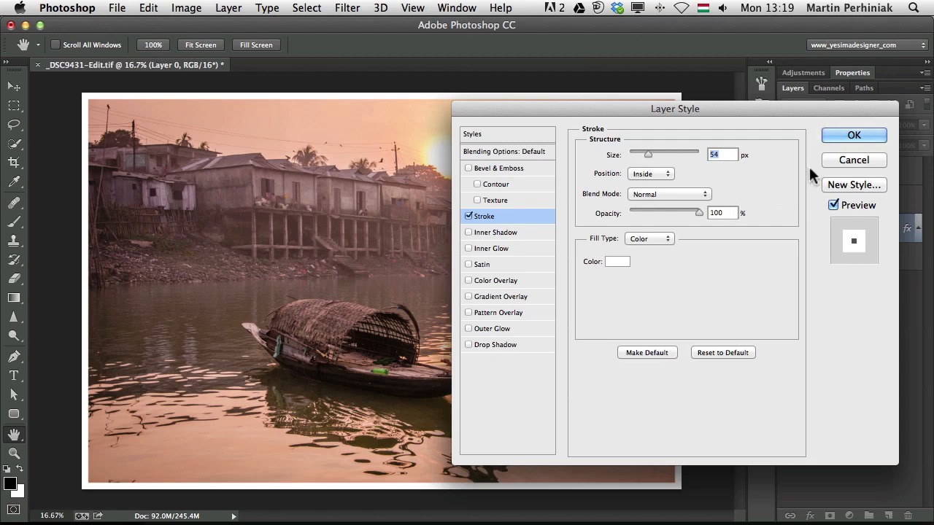
click(854, 135)
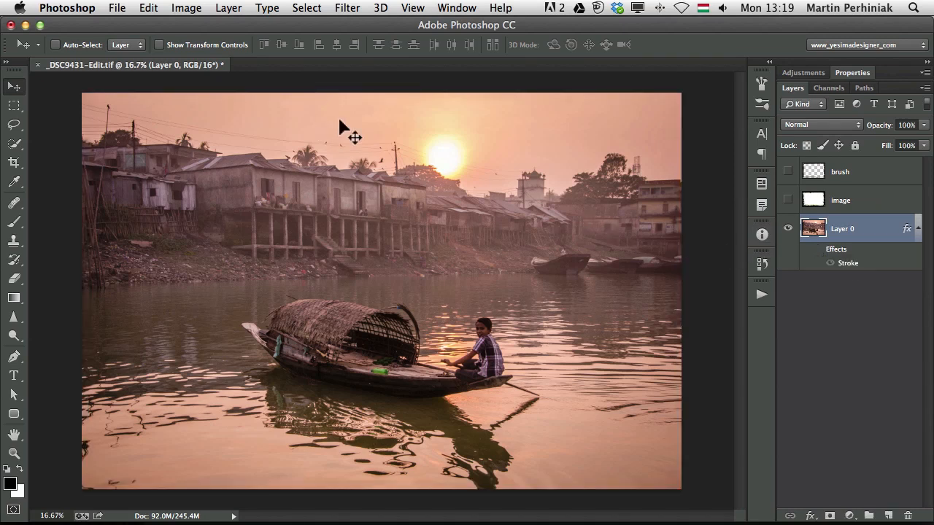
mouse_move(165, 43)
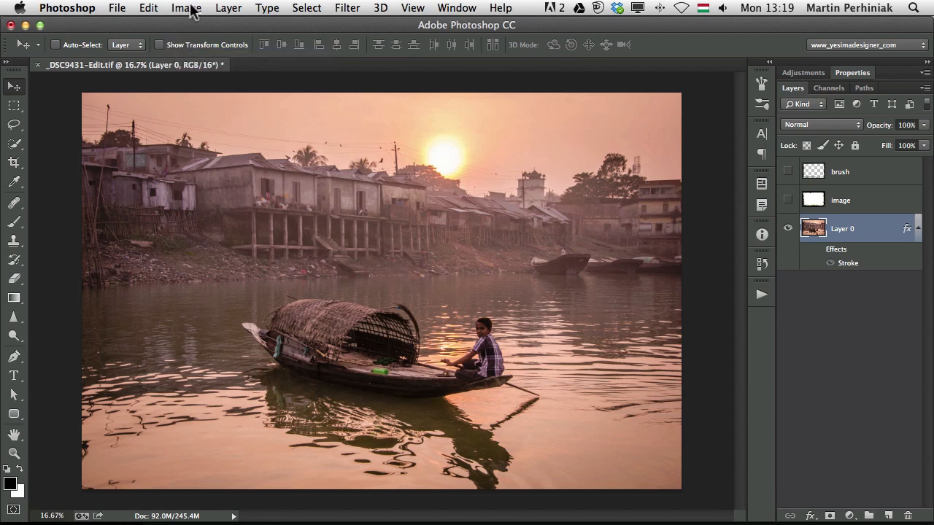
Enlarge the canvas by a relative 100 px in width and height via Canvas Size
click(187, 9)
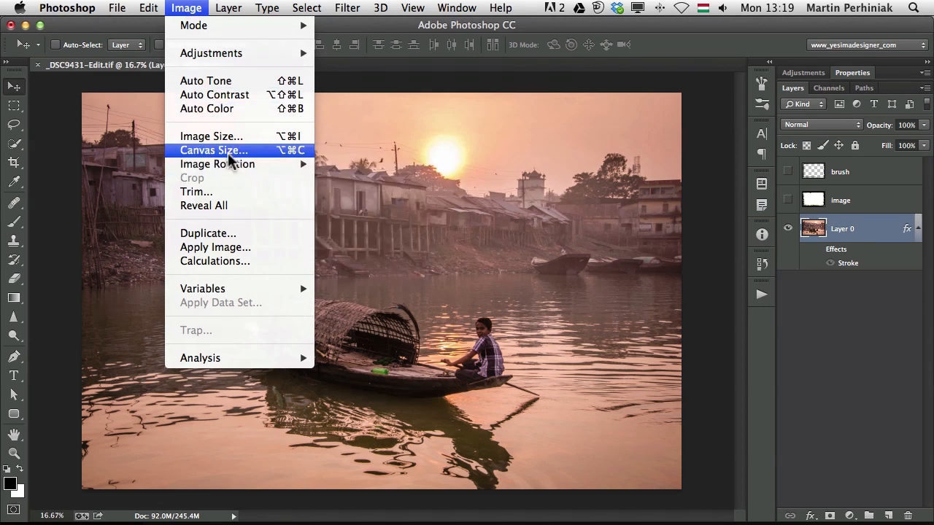
click(213, 151)
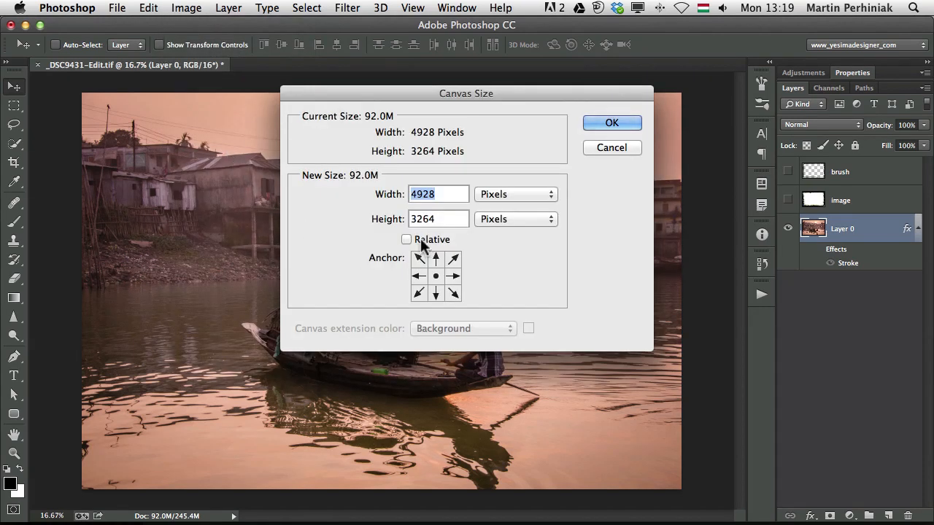
click(407, 239)
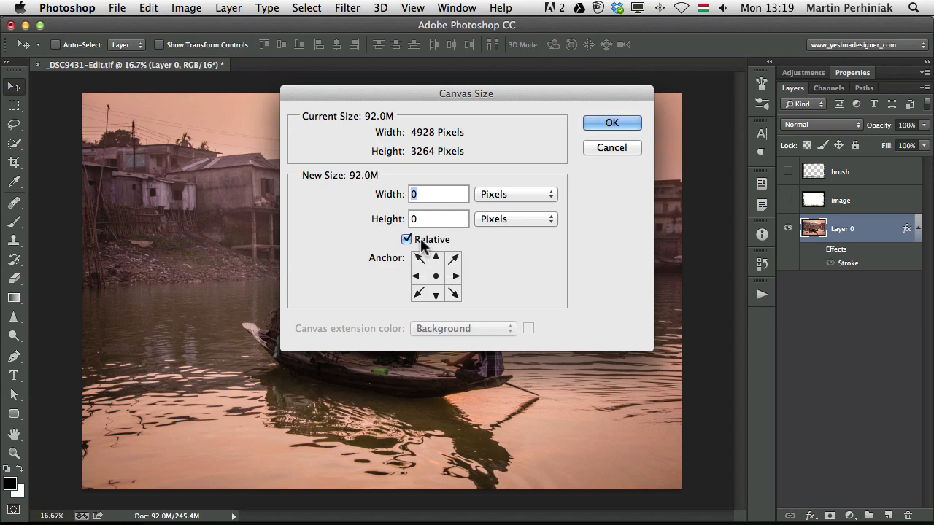
text(100)
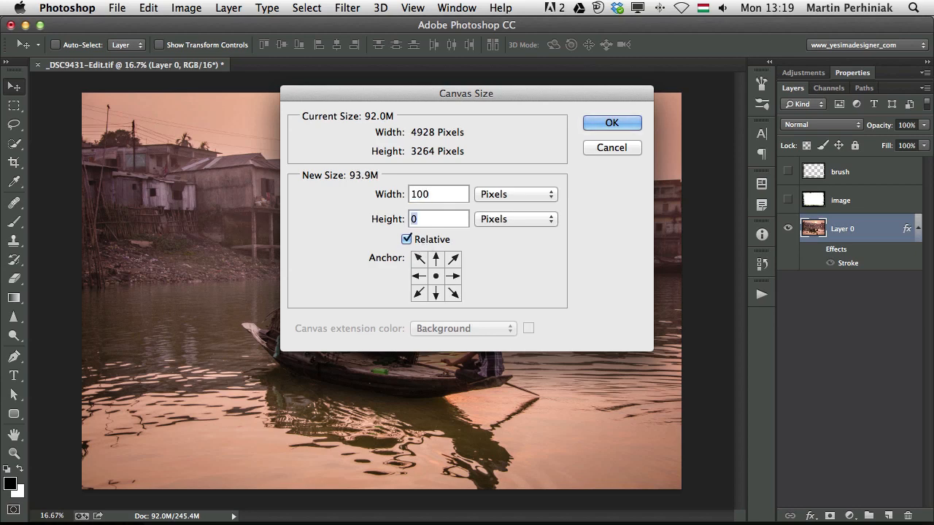
text(100)
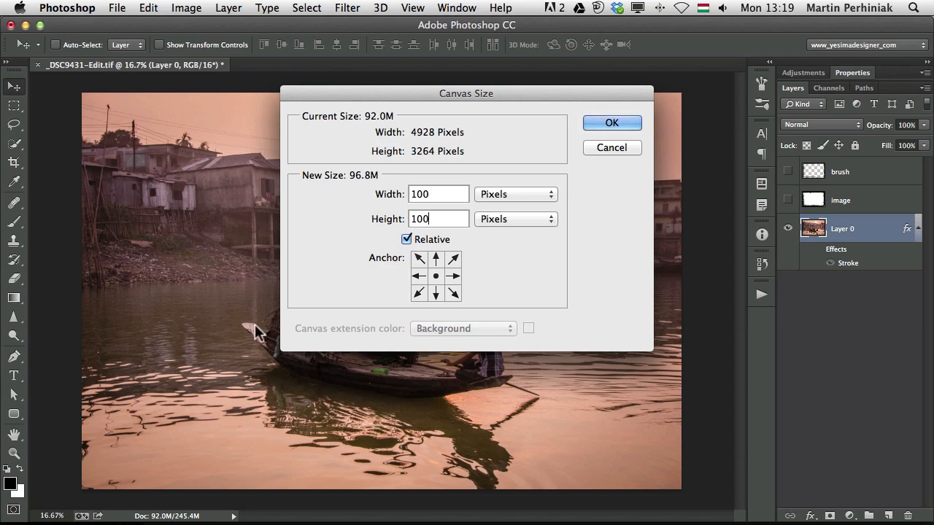
click(612, 123)
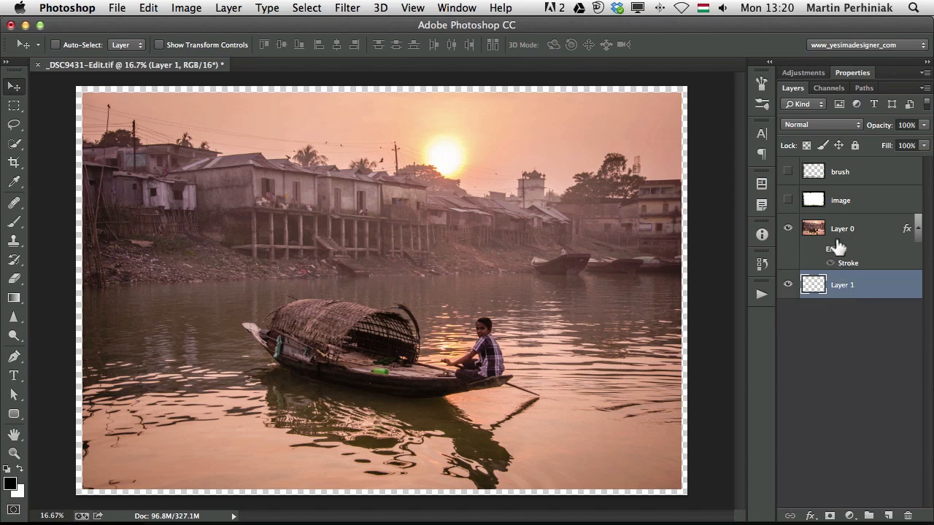
mouse_move(864, 254)
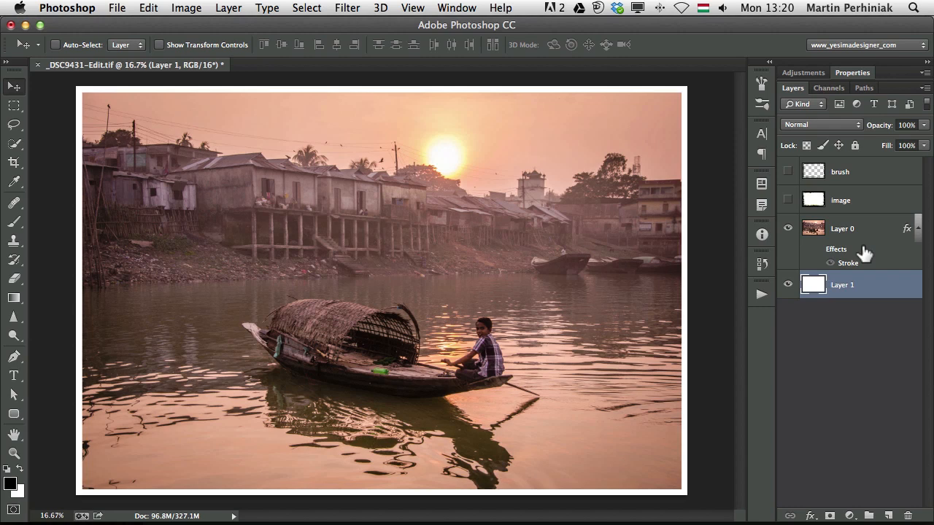
mouse_move(148, 8)
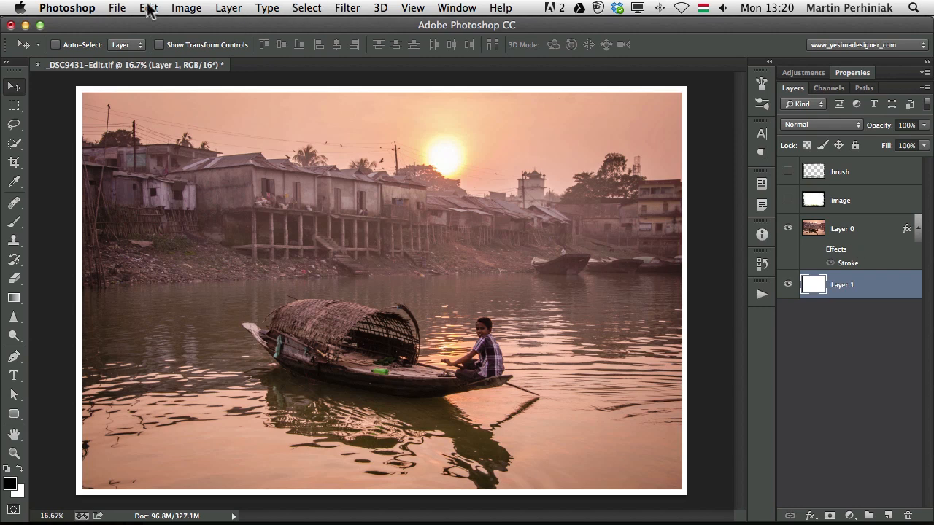
Save the bordered photo and switch over to Lightroom 5
click(119, 7)
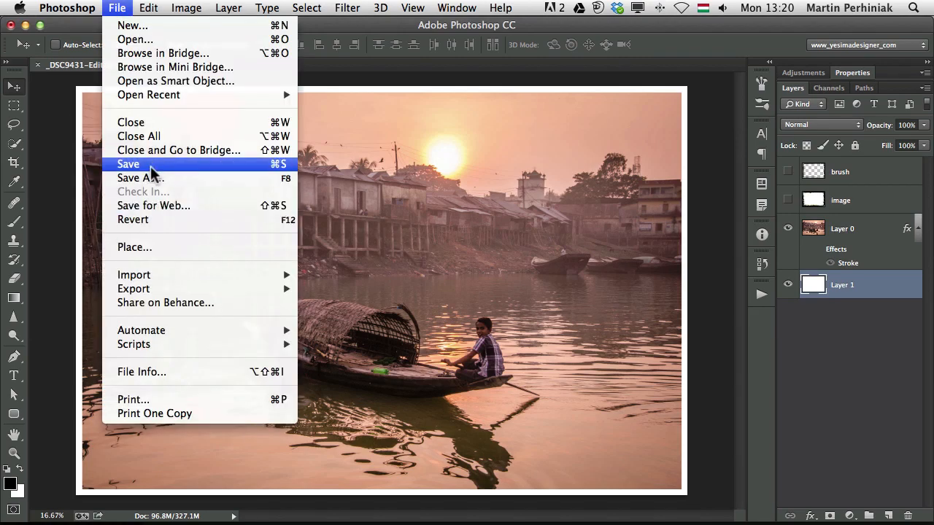
click(128, 164)
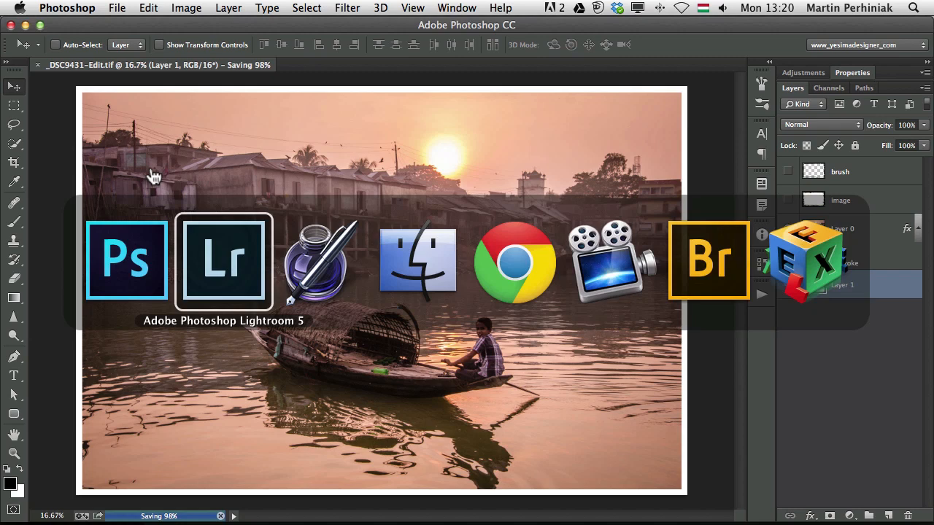
click(224, 260)
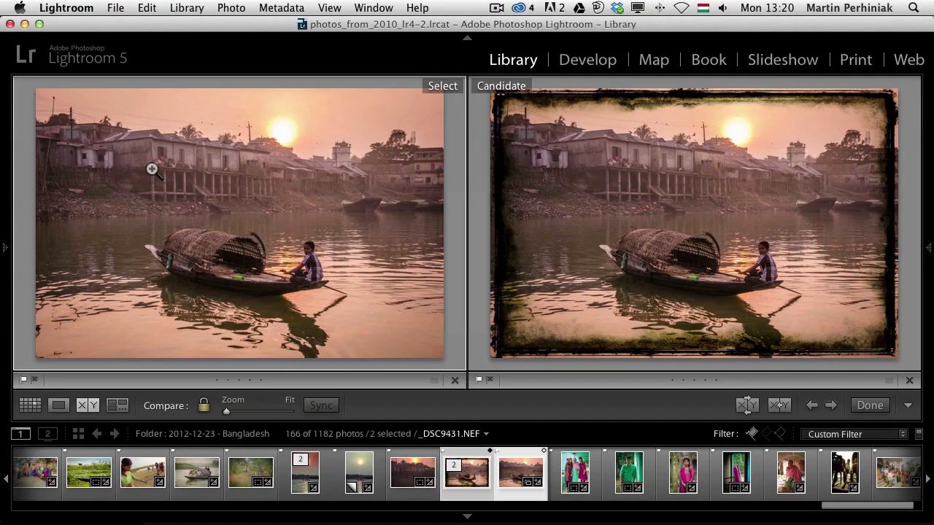
mouse_move(472, 138)
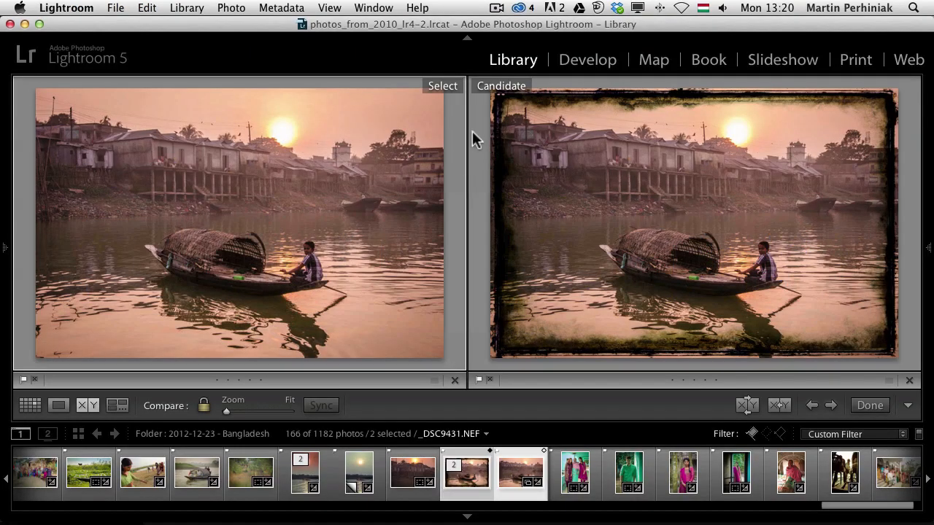